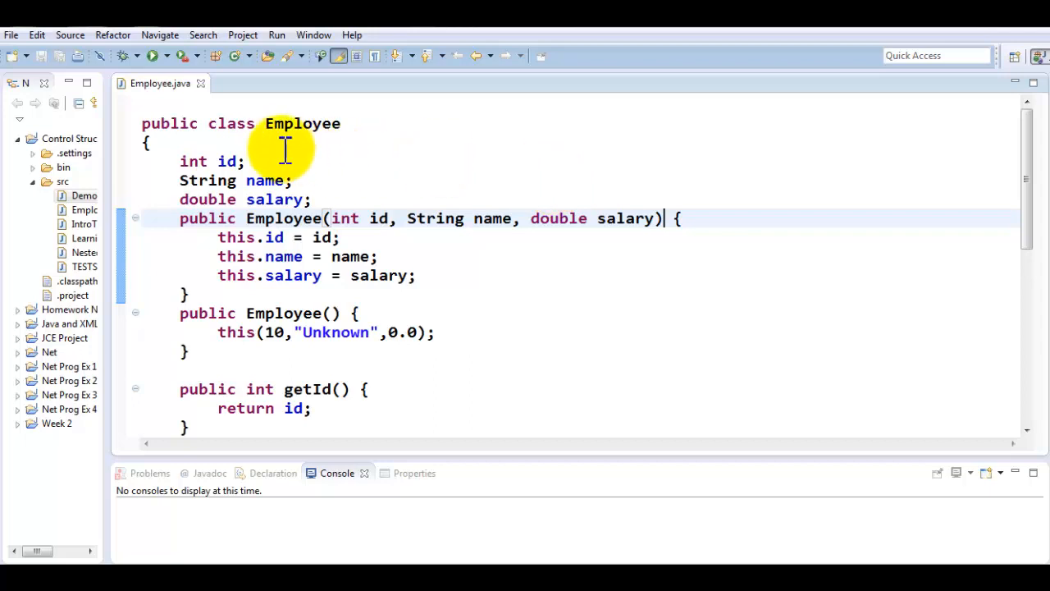
mouse_move(238, 161)
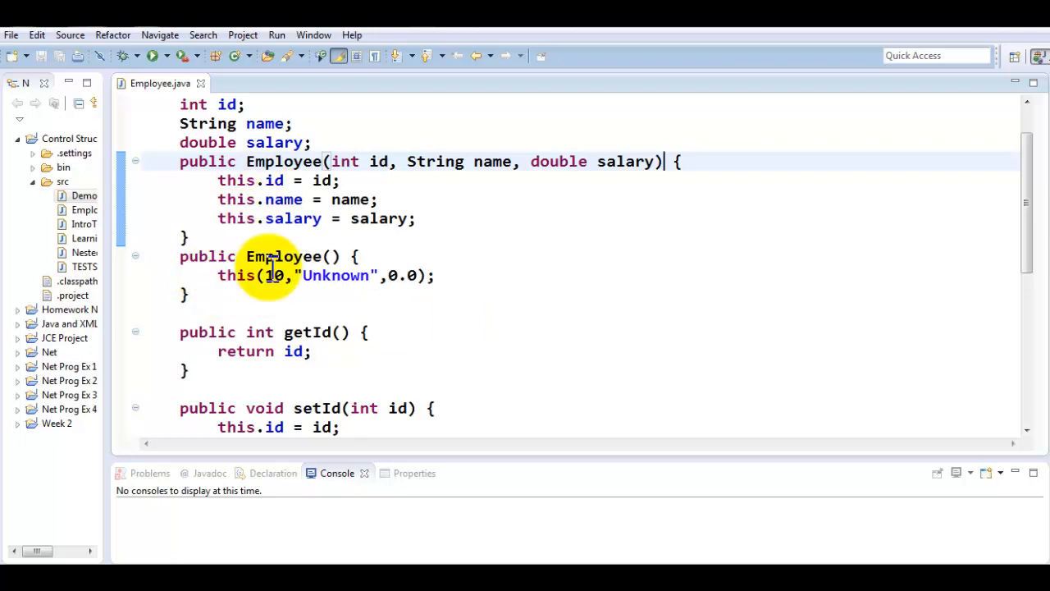
Scroll through and review the existing code in the editor
scroll(down, 3)
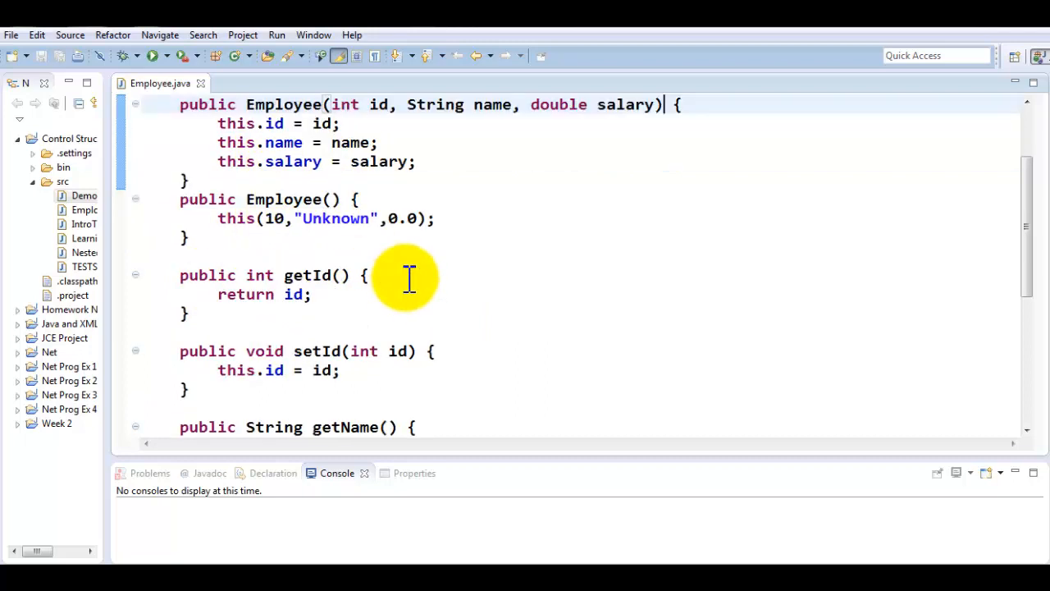
scroll(down, 3)
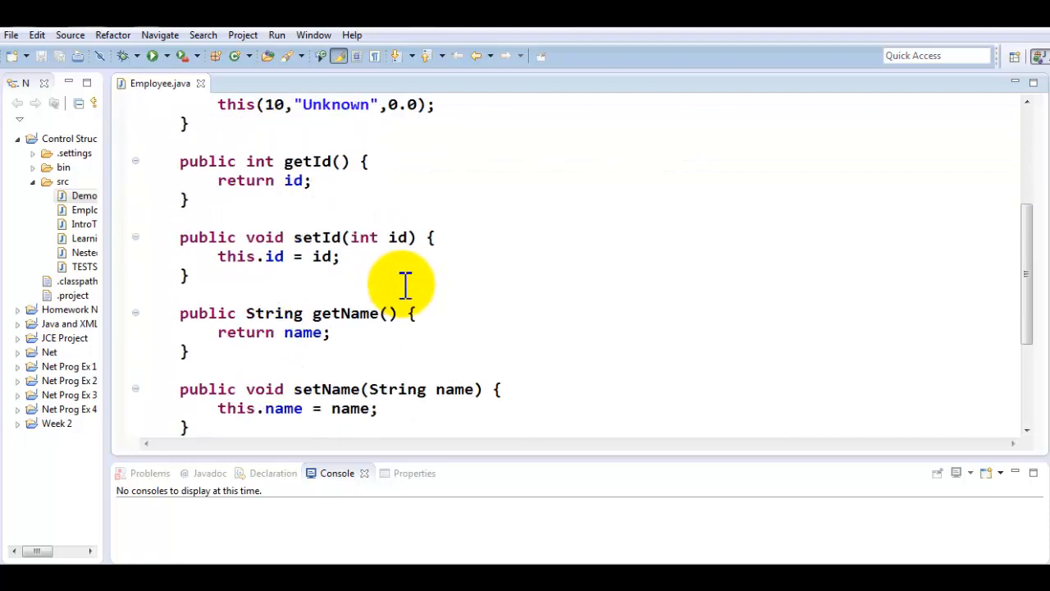
scroll(down, 3)
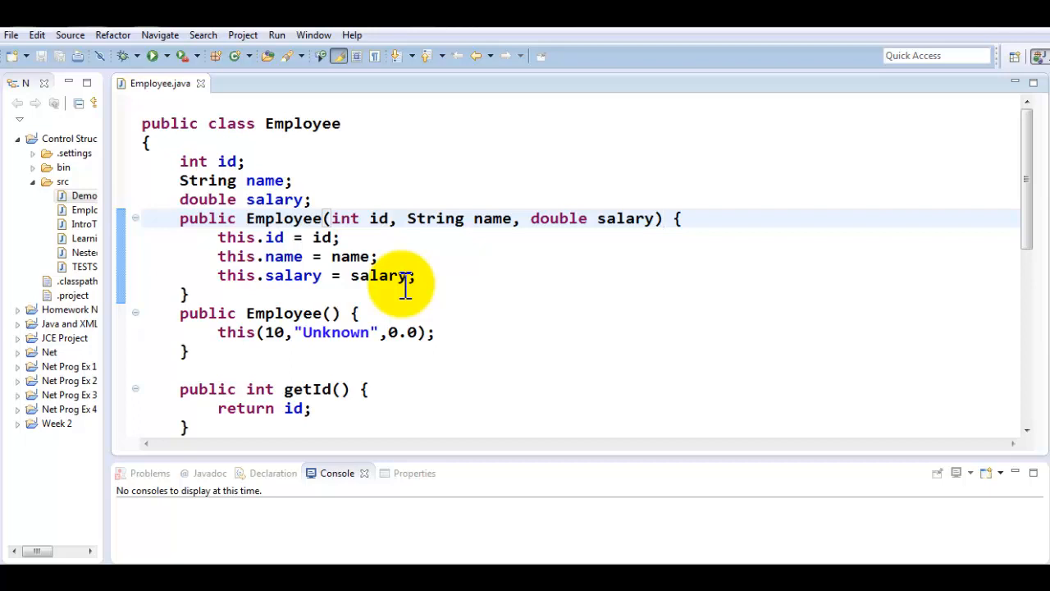
click(664, 218)
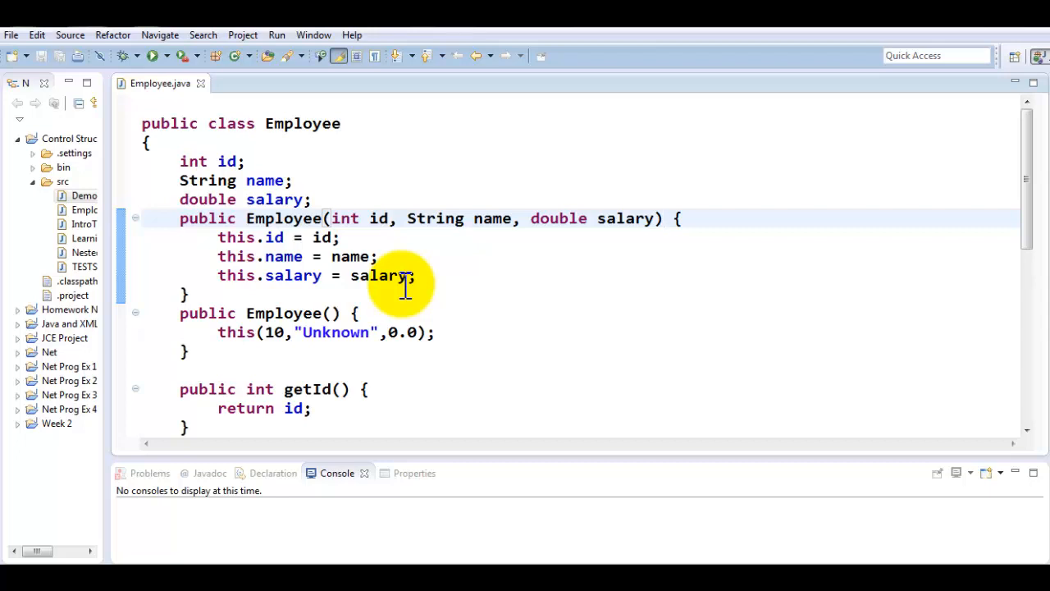
click(664, 219)
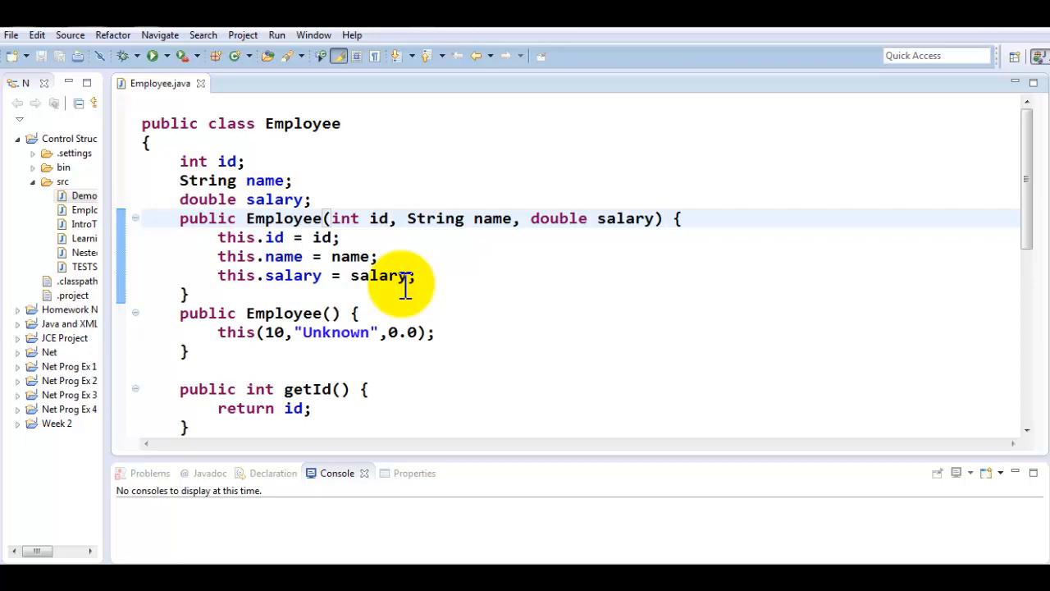
click(663, 218)
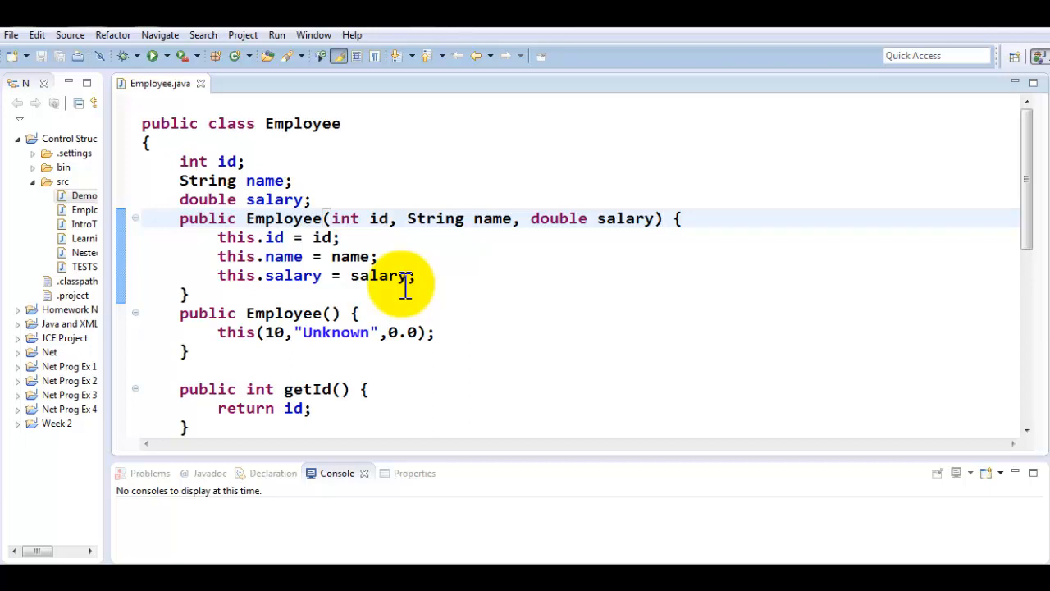
click(662, 218)
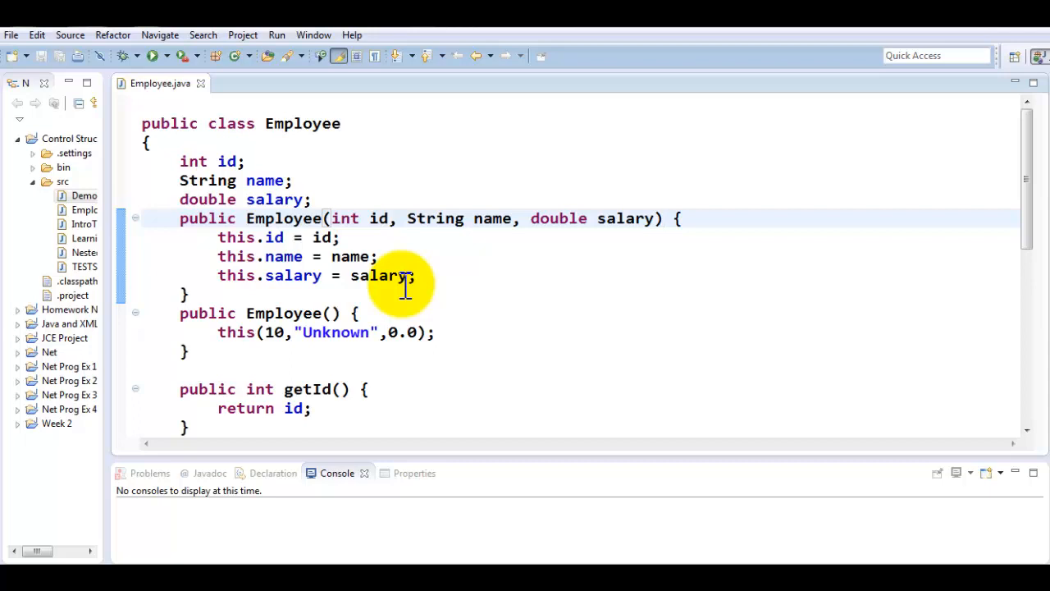
mouse_move(340, 113)
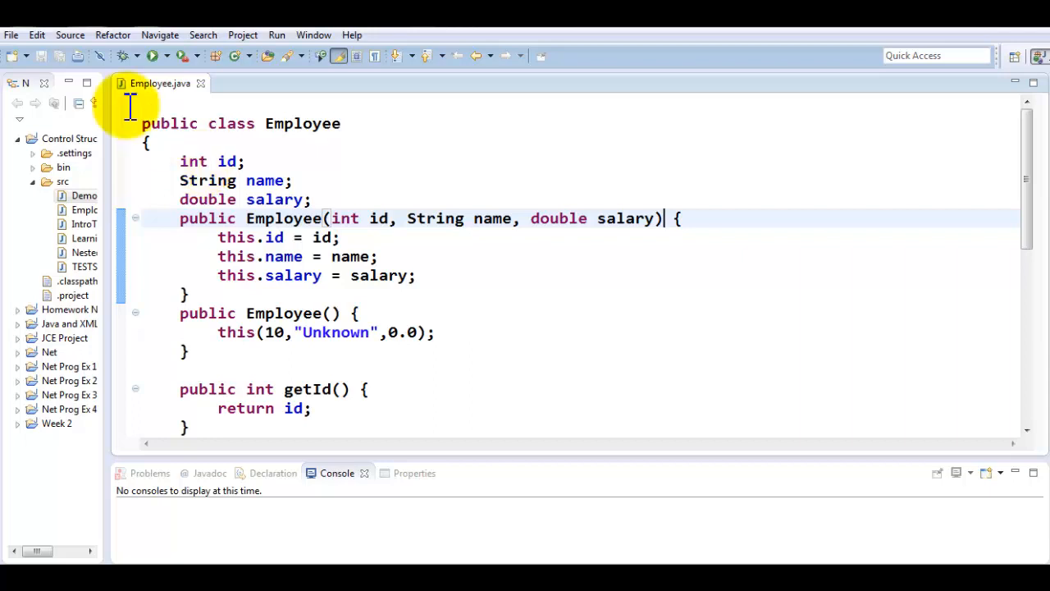
Create class ParttimeEmployee in src with superclass Employee and no main method stub
right_click(63, 166)
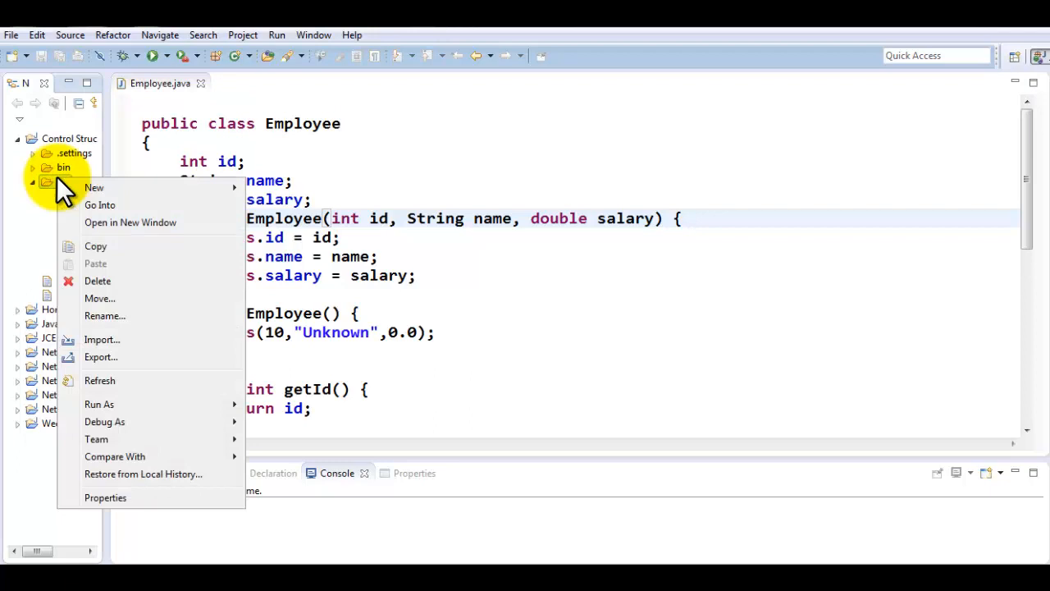
mouse_move(93, 187)
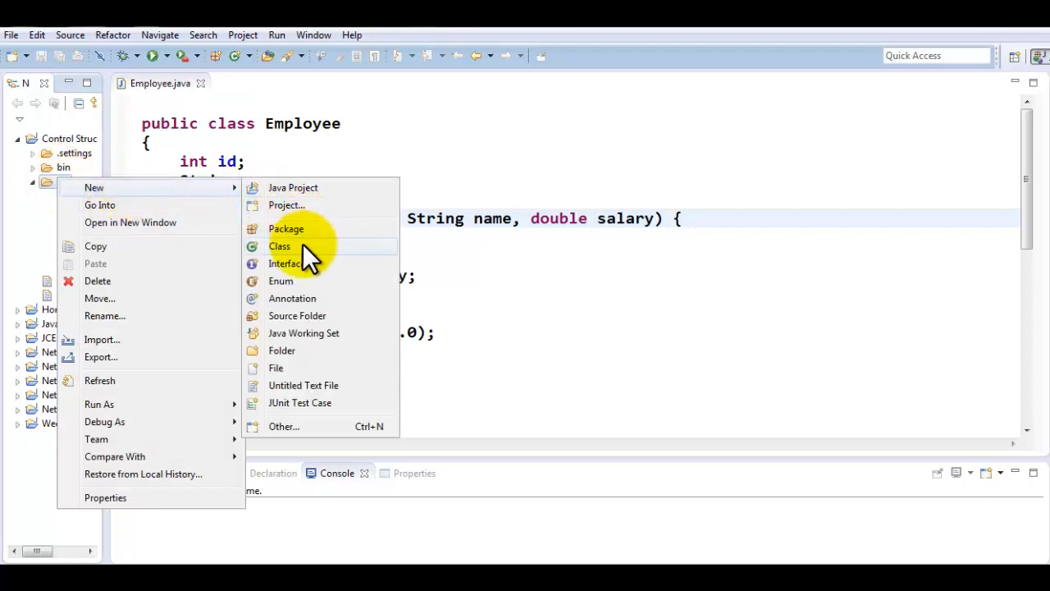
click(279, 246)
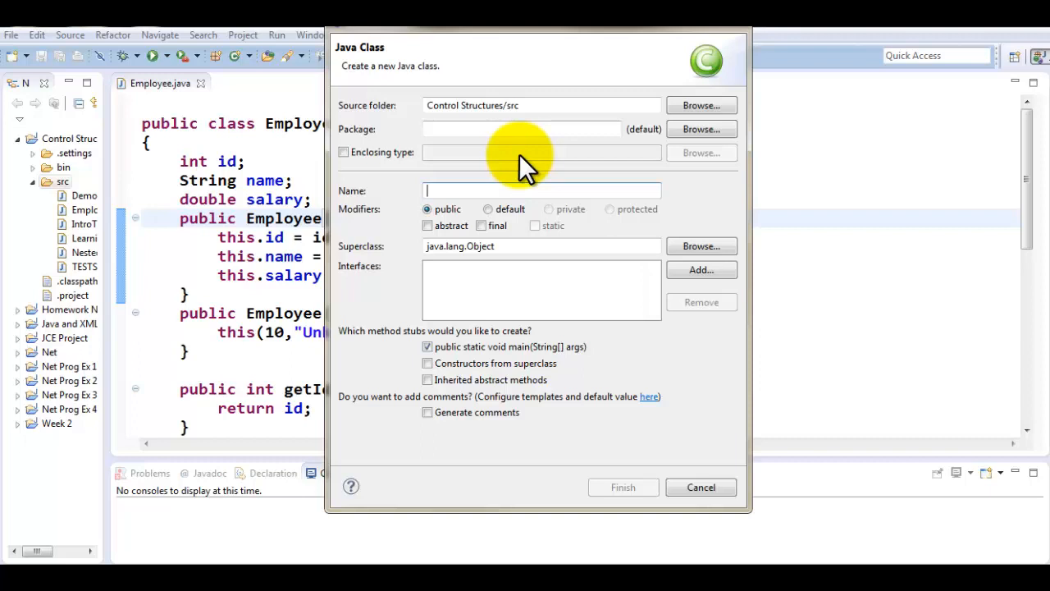
text(Part)
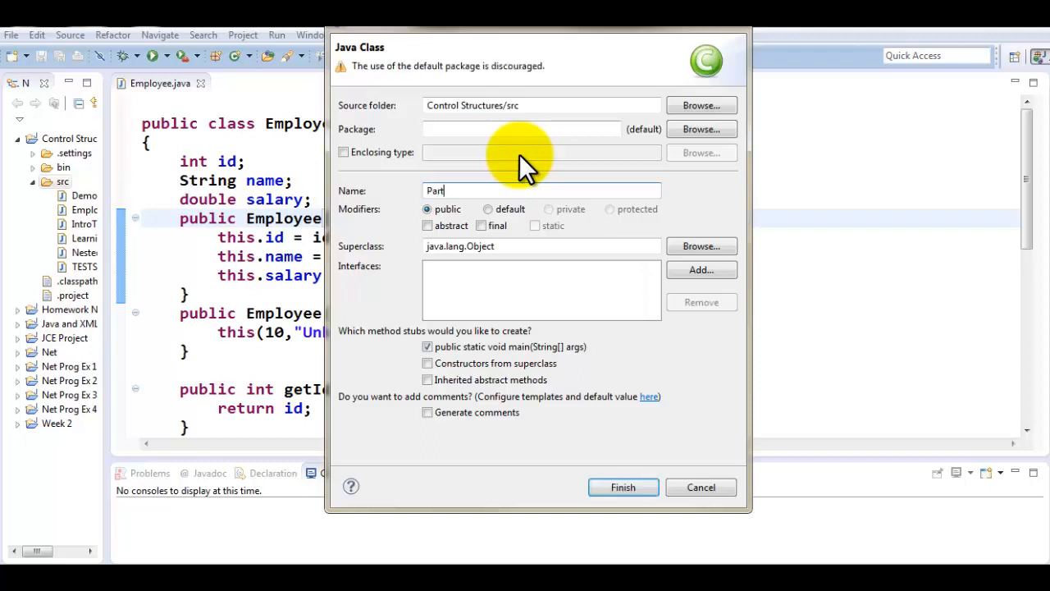
text(timeEmpl)
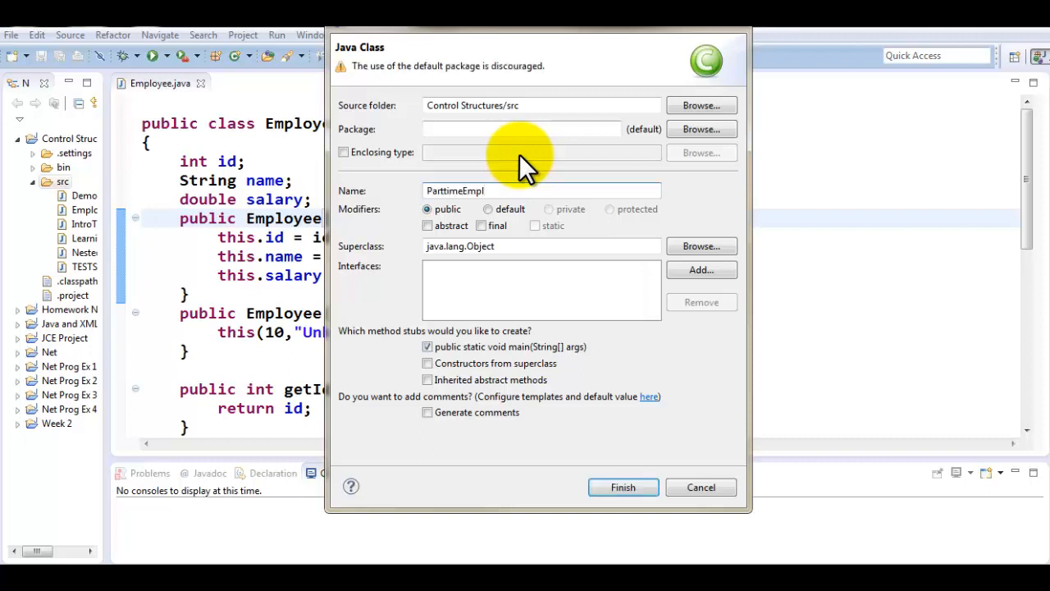
text(oyee)
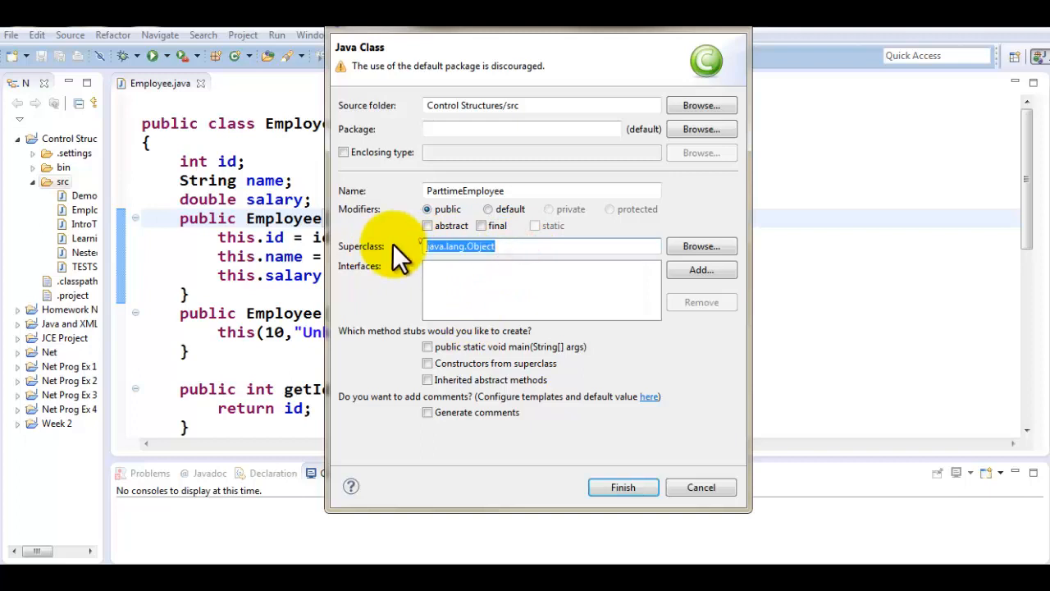
text(Employee)
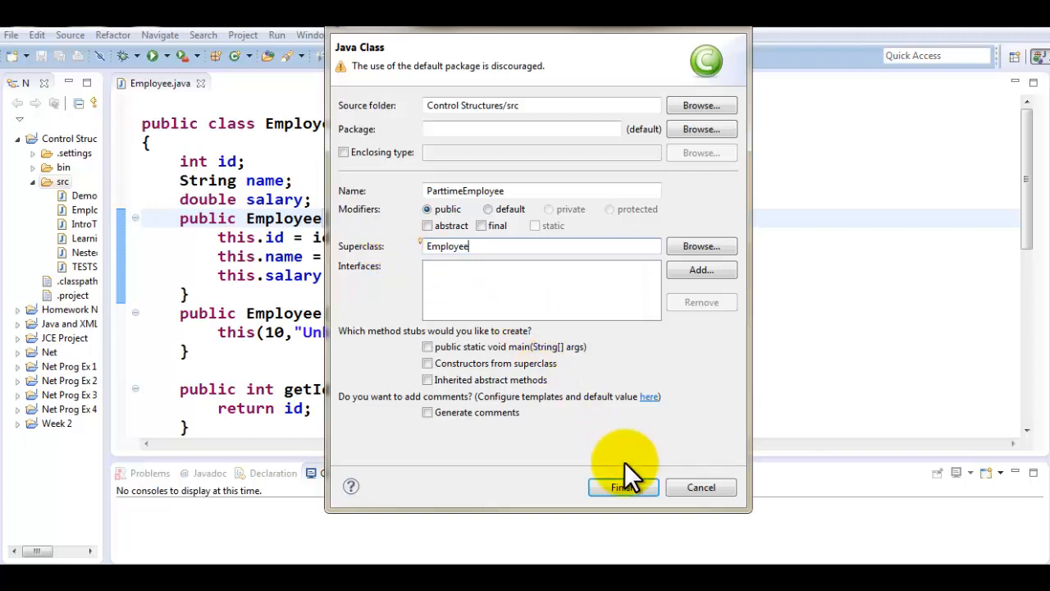
mouse_move(623, 486)
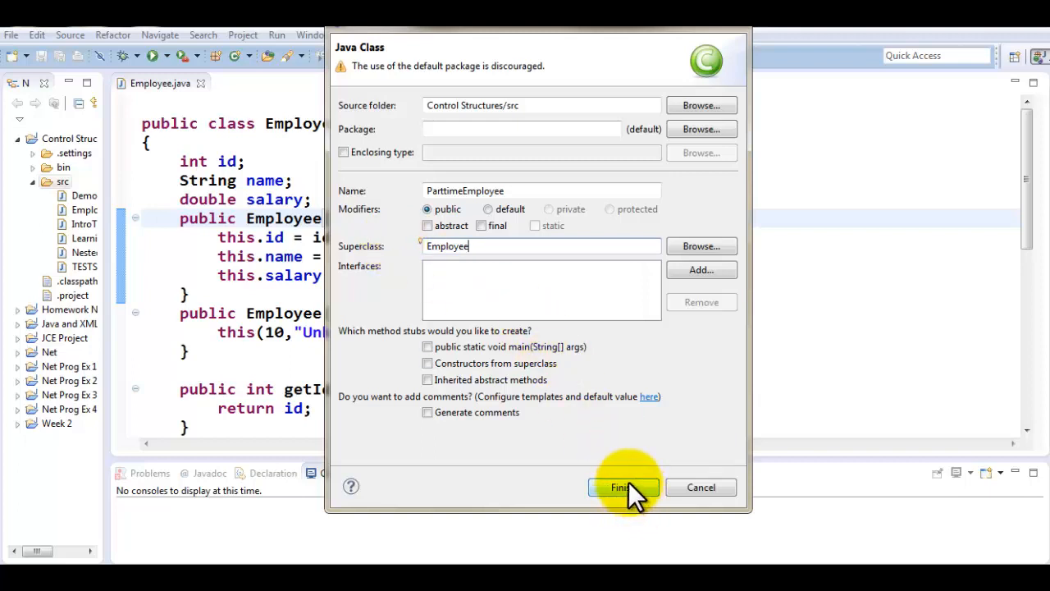
click(619, 487)
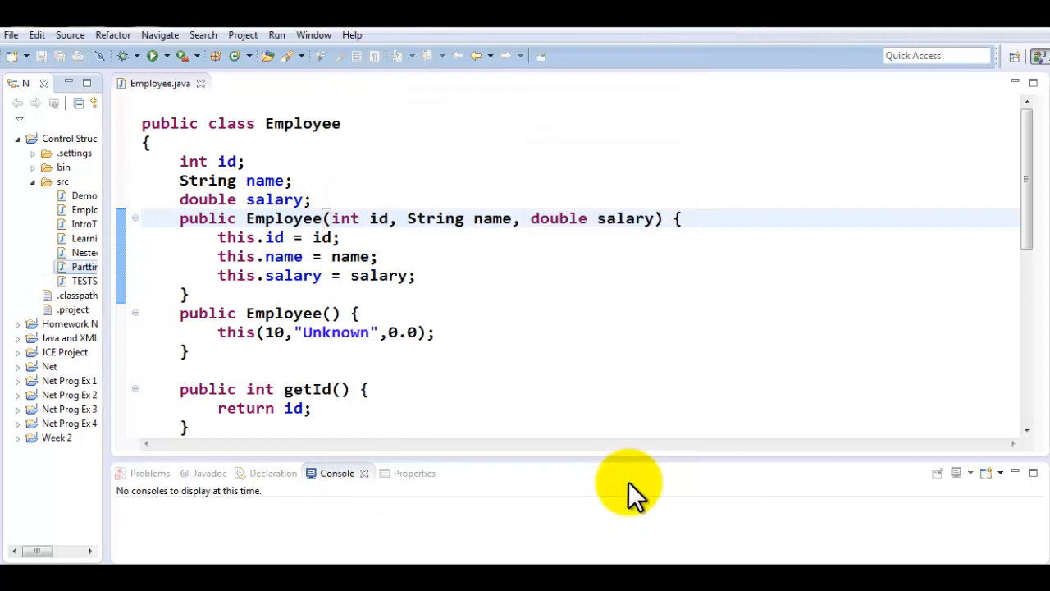
In ParttimeEmployee.java, move the brace to its own line and declare 'private double hourlySalary;'
click(277, 83)
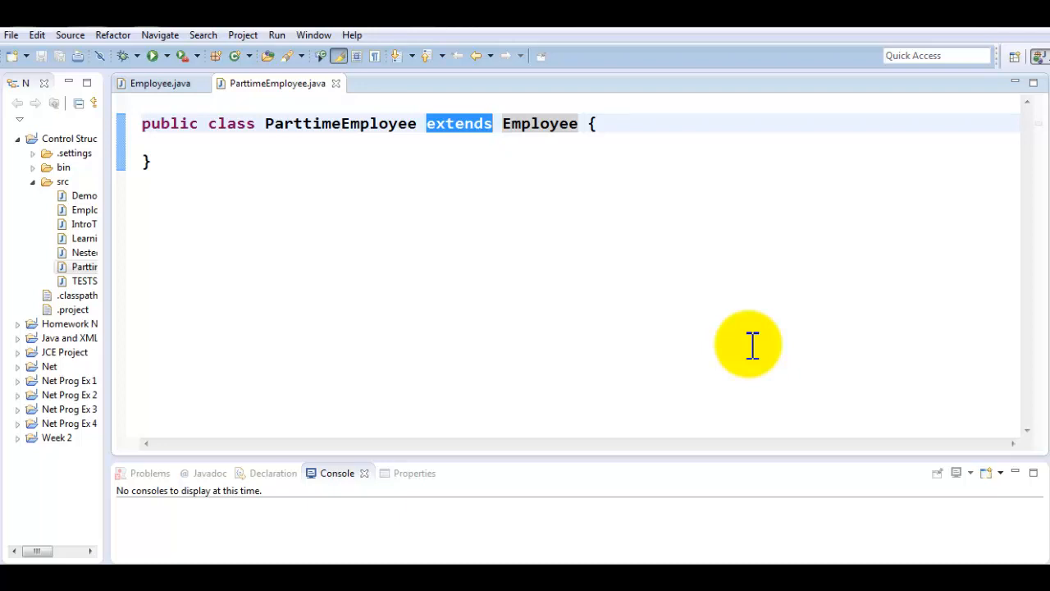
key(Enter)
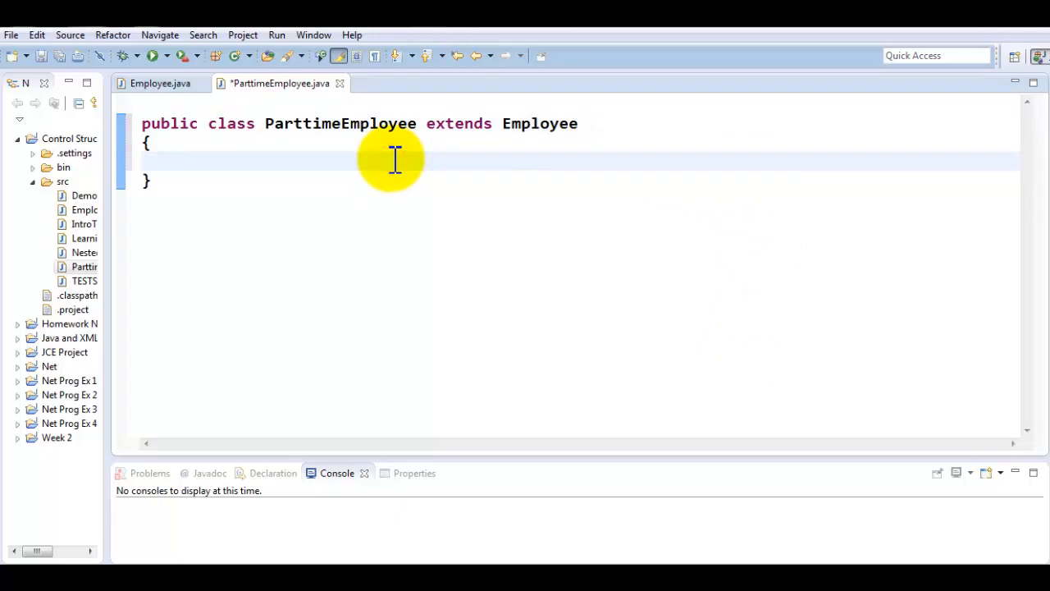
text(private)
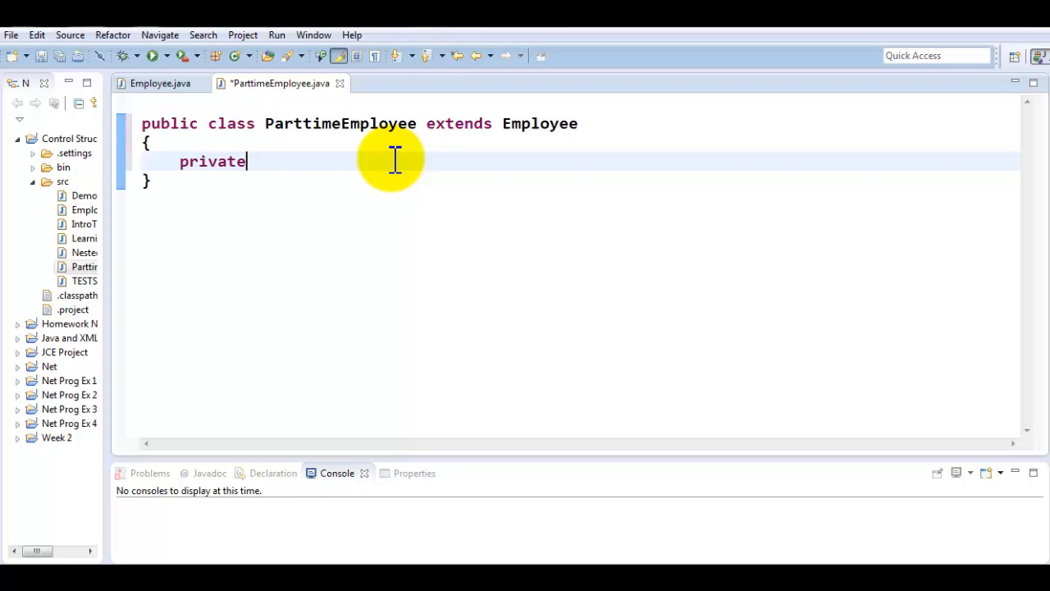
text(double hourl)
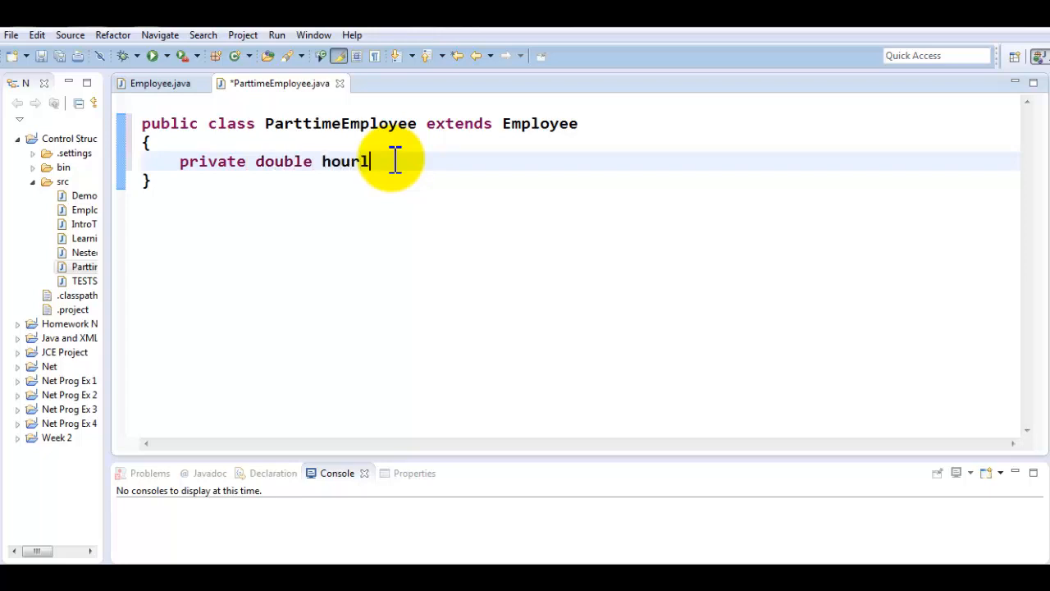
text(ySalary;)
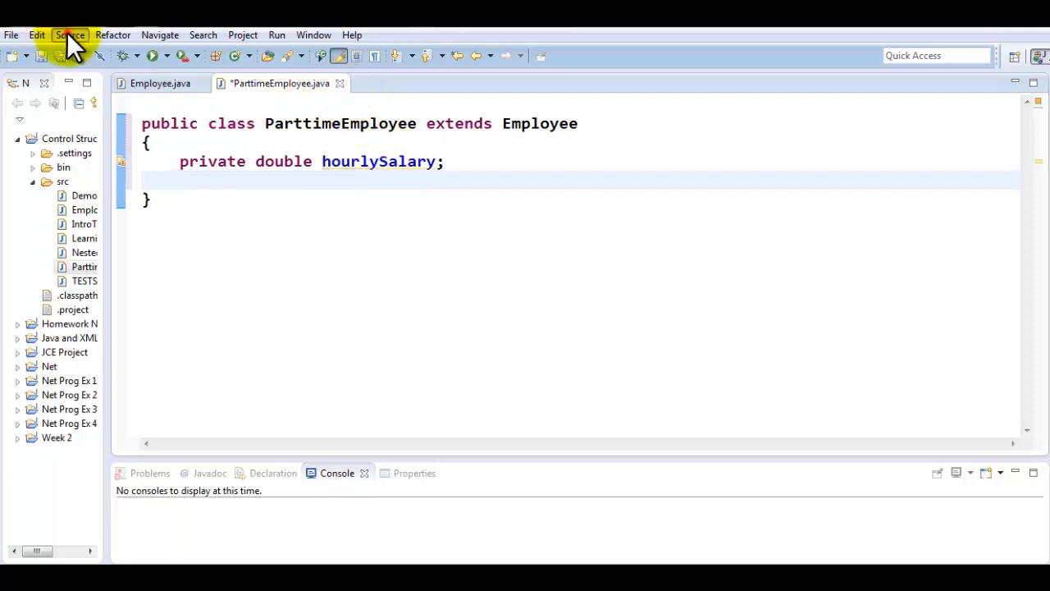
Generate a superclass constructor without hourlySalary and strip it to an empty no-argument constructor
click(70, 34)
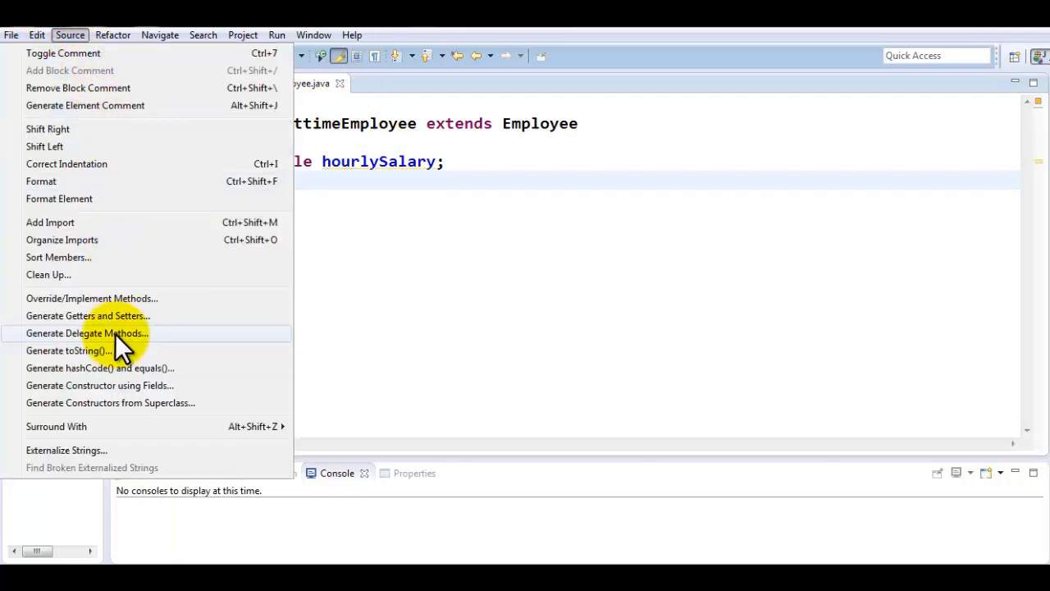
click(110, 402)
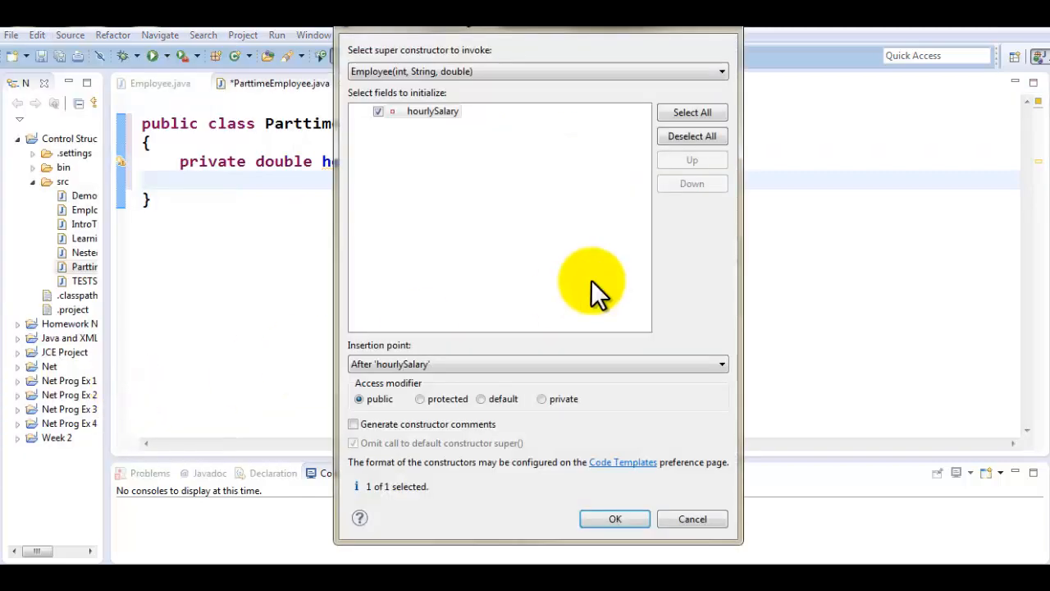
click(378, 110)
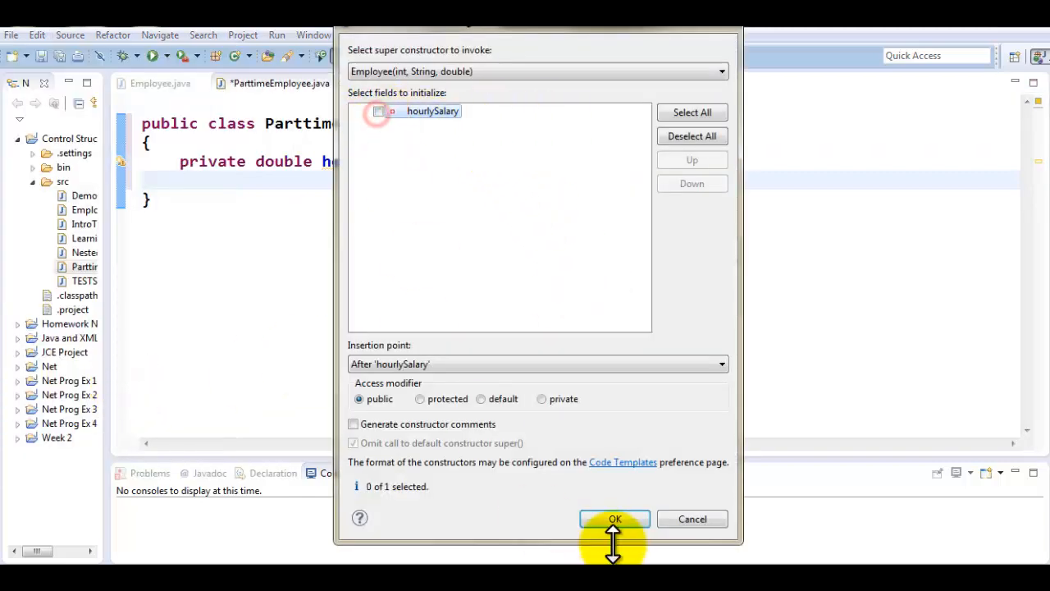
click(614, 518)
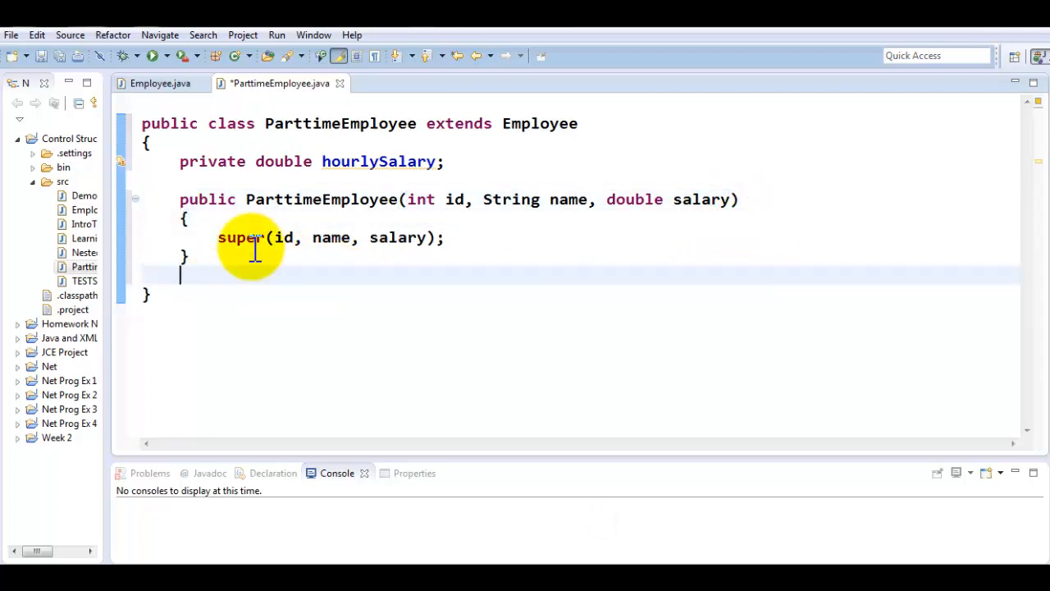
double_click(239, 237)
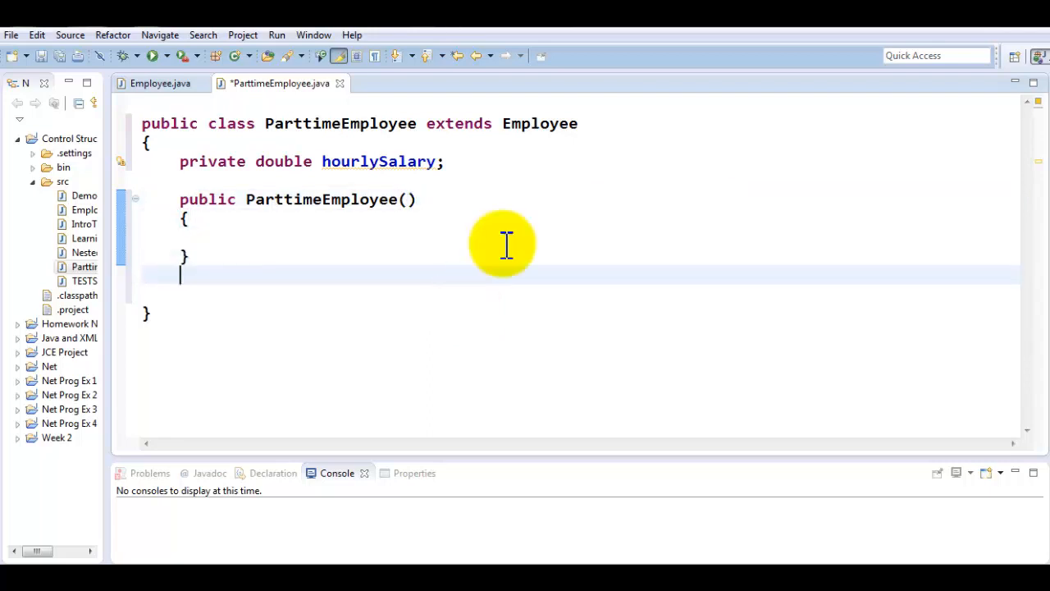
Generate a constructor from fields and trim it to take only hourlySalary, without the super call
click(69, 35)
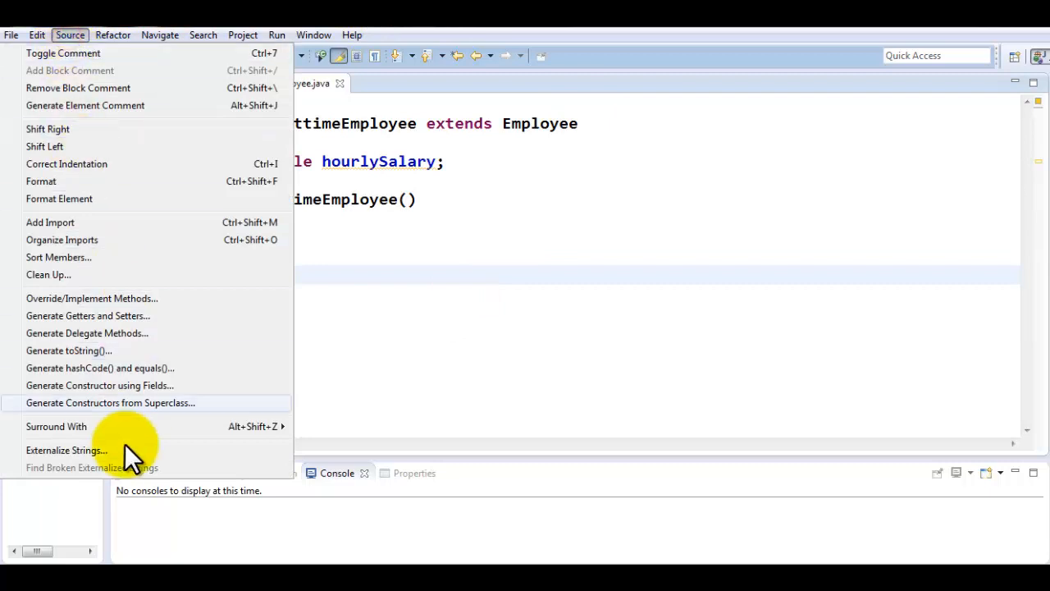
click(110, 402)
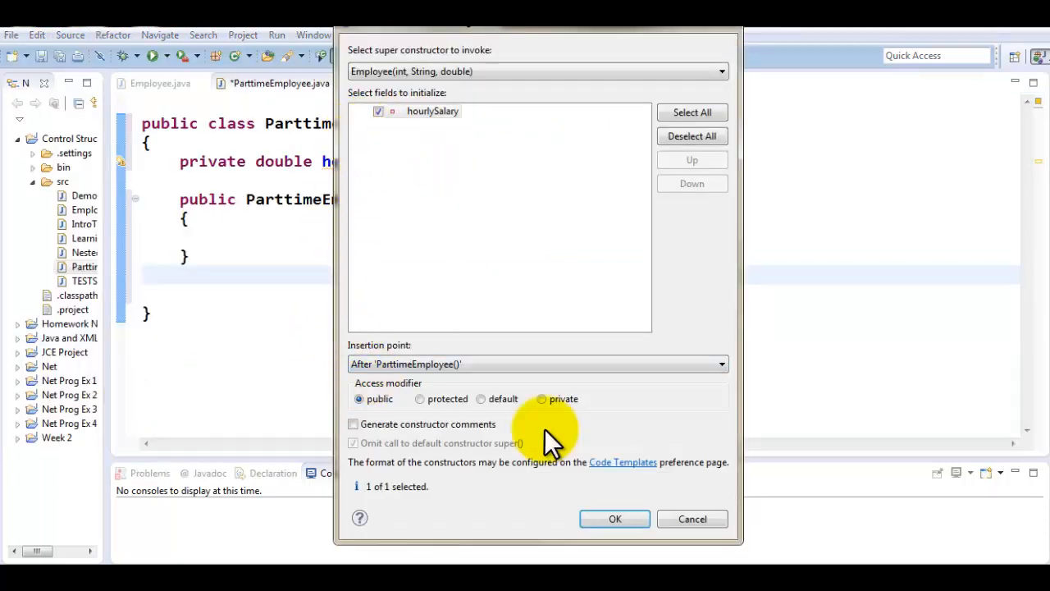
click(615, 518)
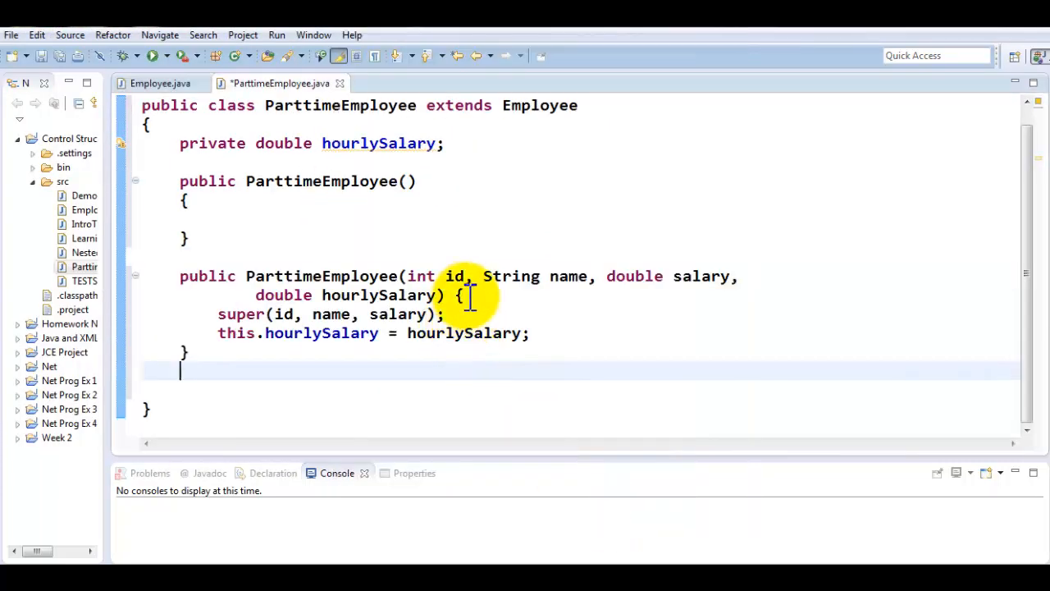
mouse_move(420, 276)
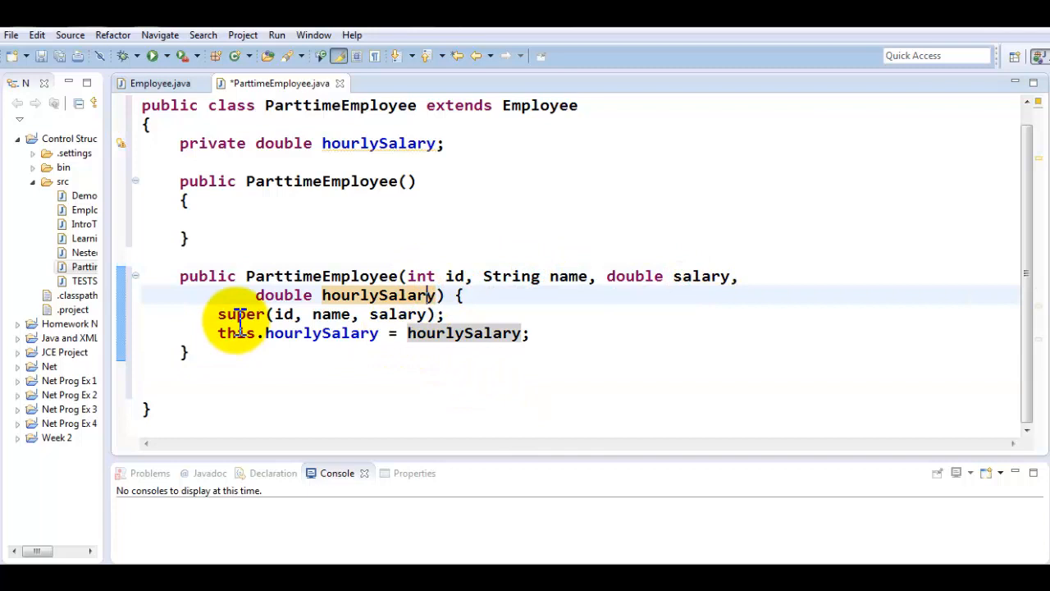
mouse_move(266, 348)
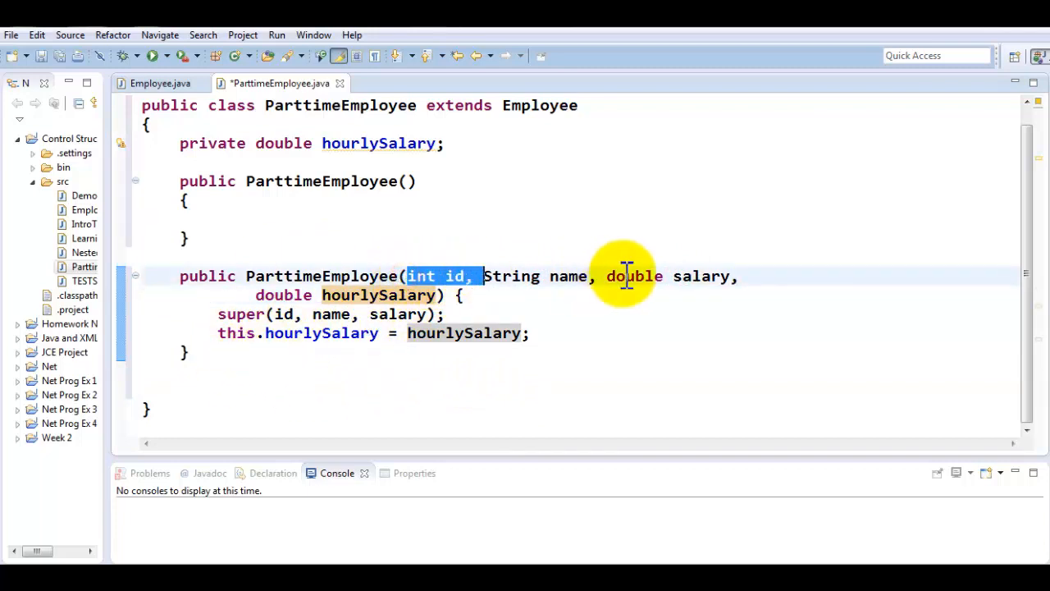
key(Delete)
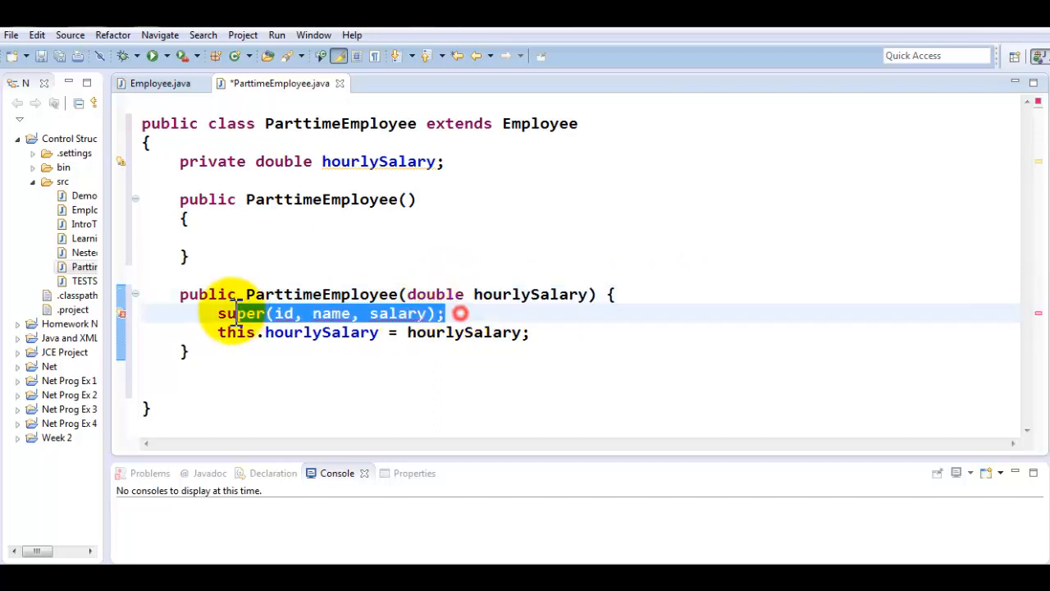
key(Delete)
text({)
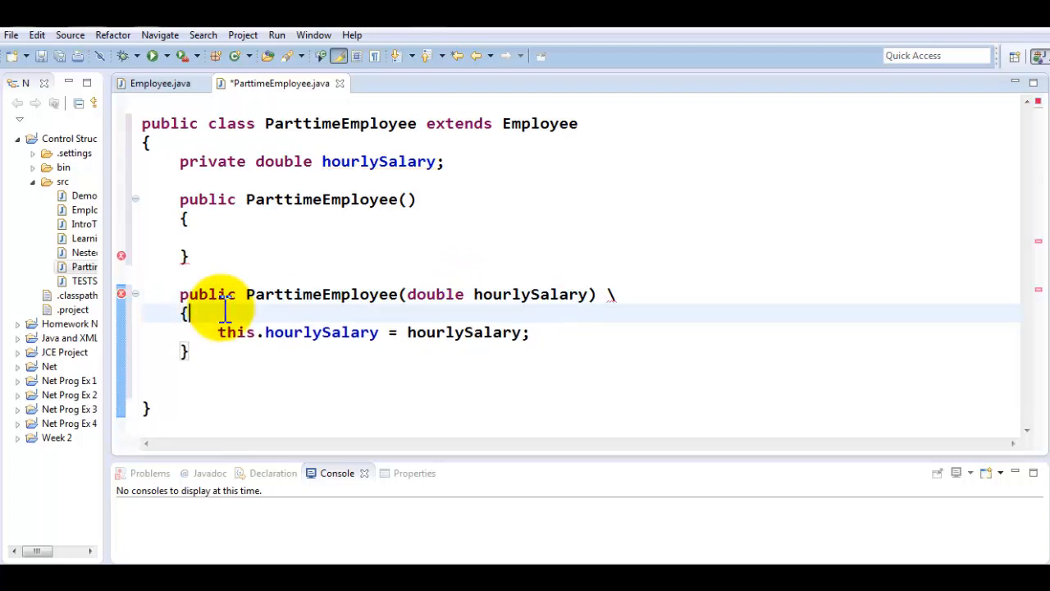
mouse_move(369, 293)
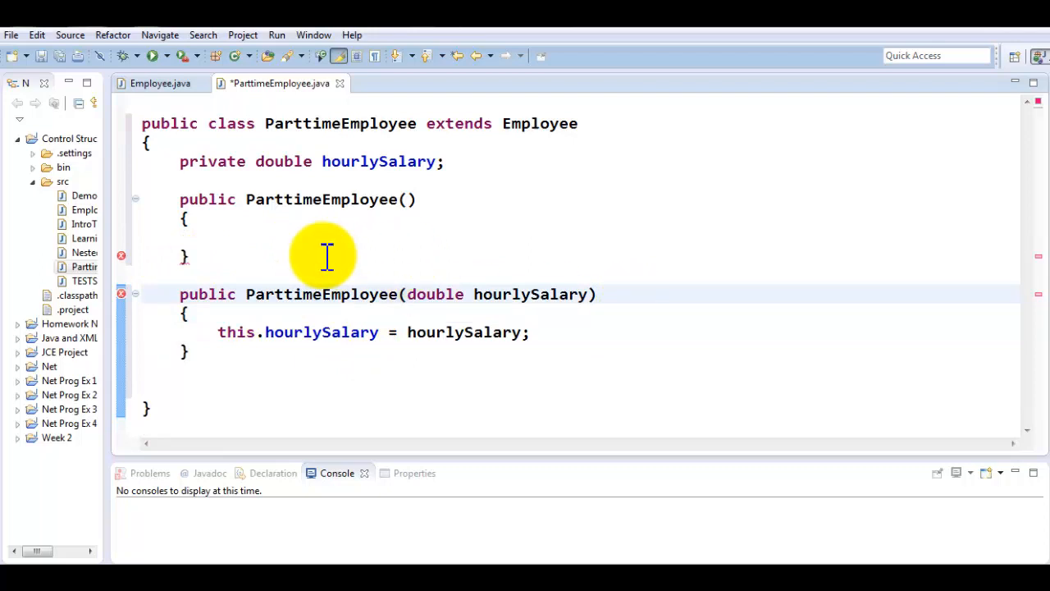
Make the no-argument constructor call this(6.75)
click(351, 332)
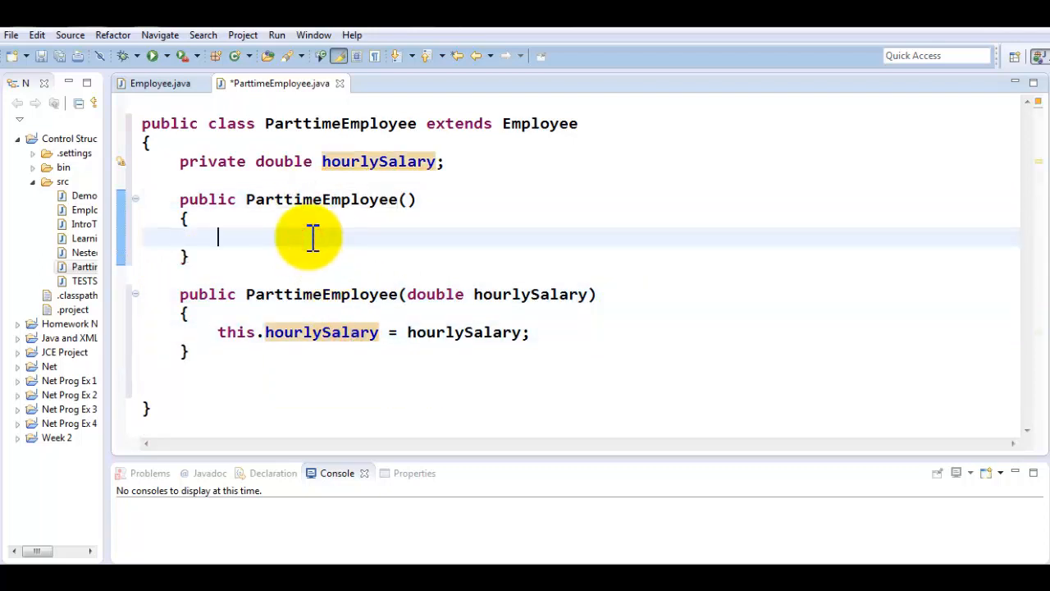
text(this())
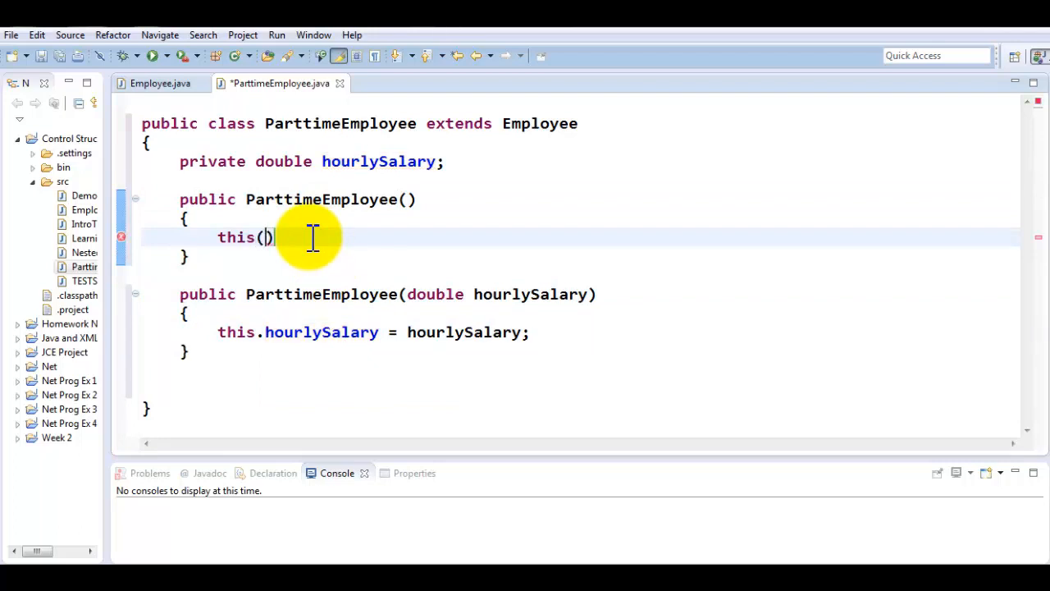
text(6)
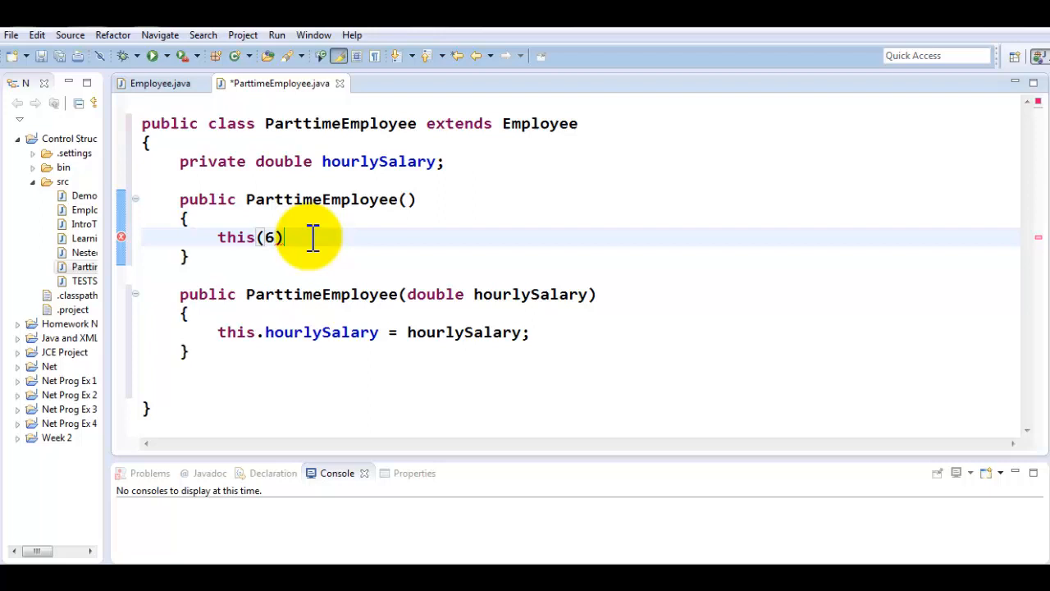
text(.75)
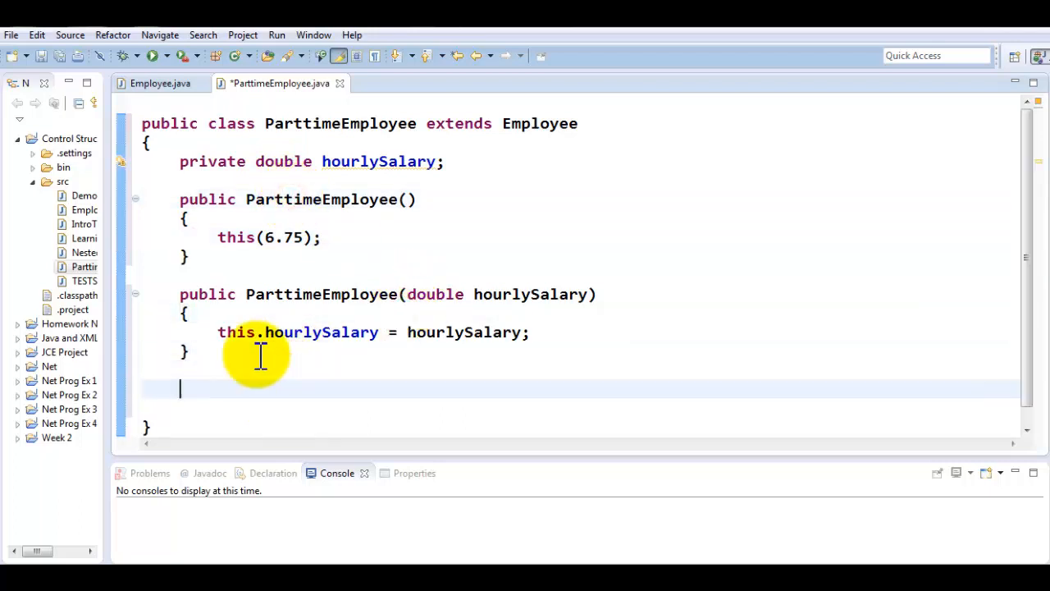
Generate the getter and setter for hourlySalary and review the result
click(70, 34)
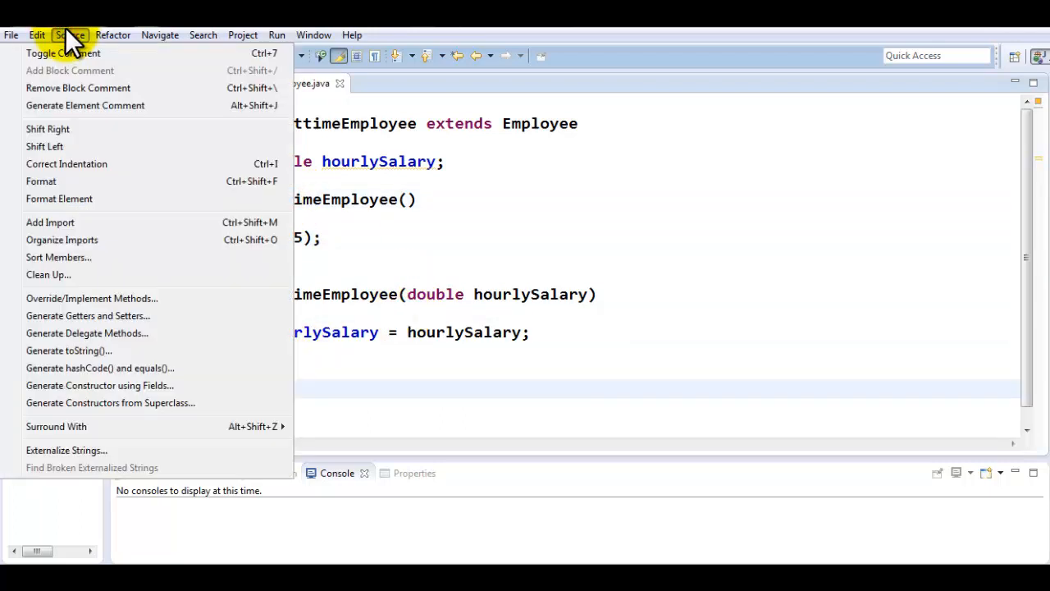
click(88, 315)
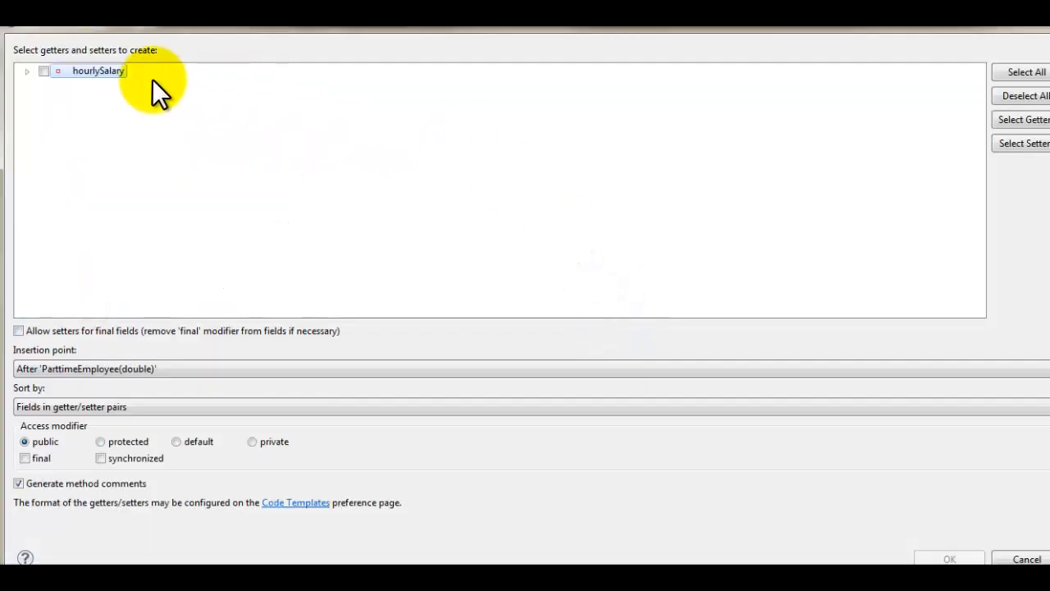
click(43, 70)
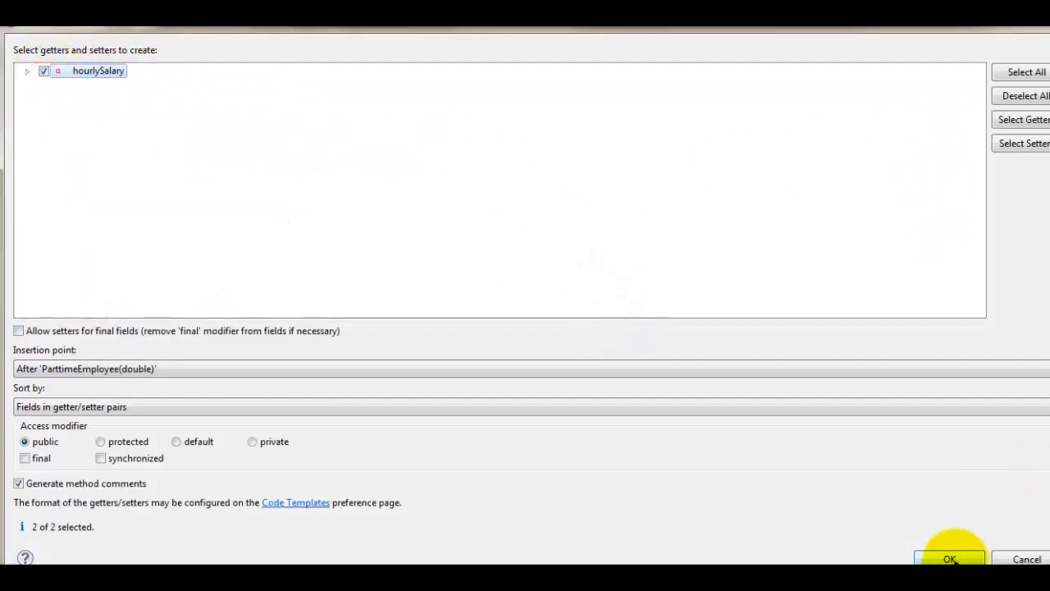
click(949, 559)
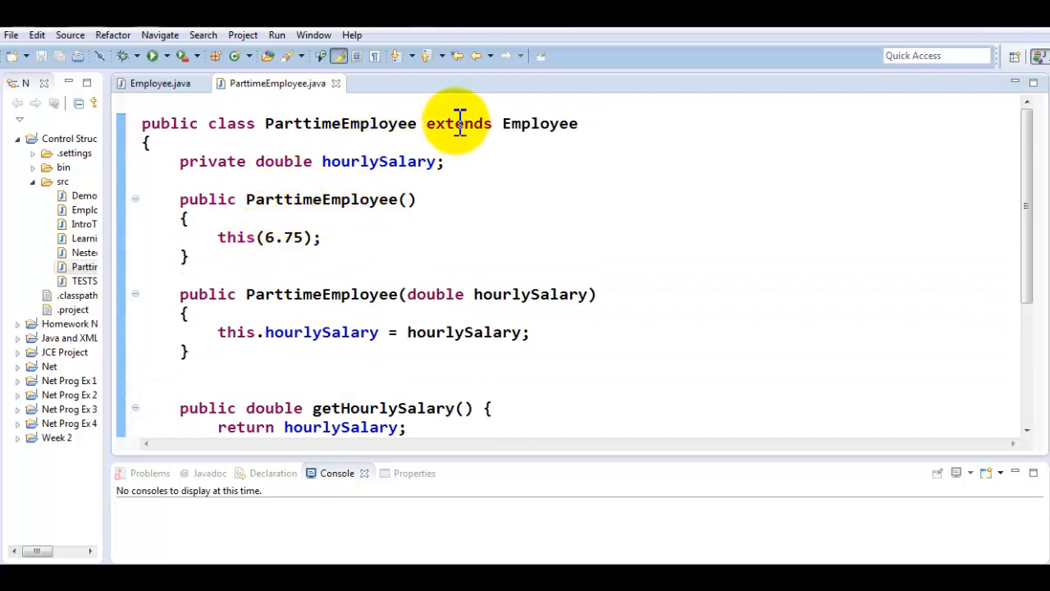
mouse_move(499, 171)
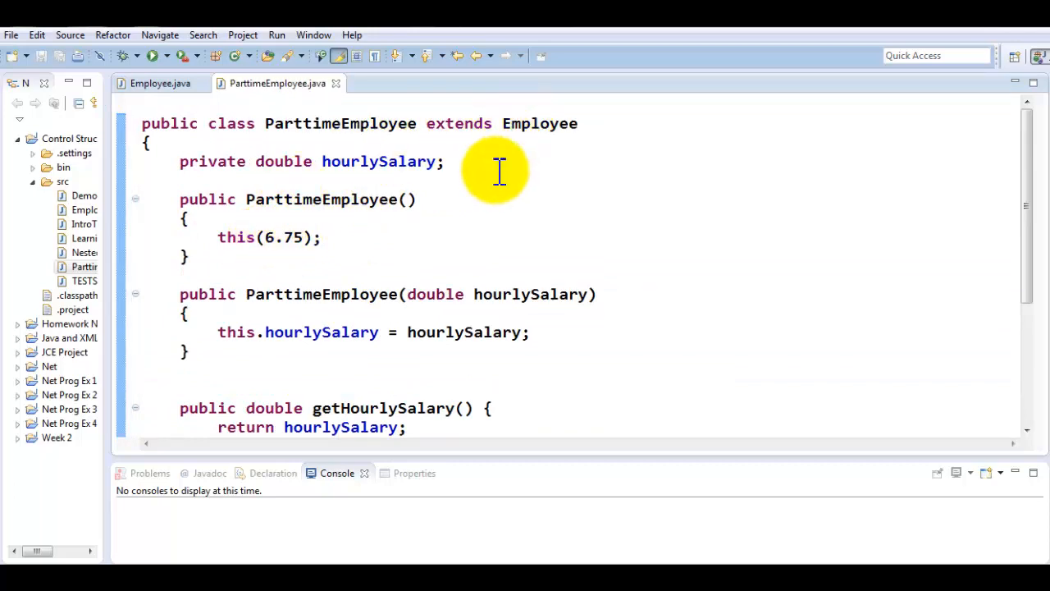
scroll(down, 3)
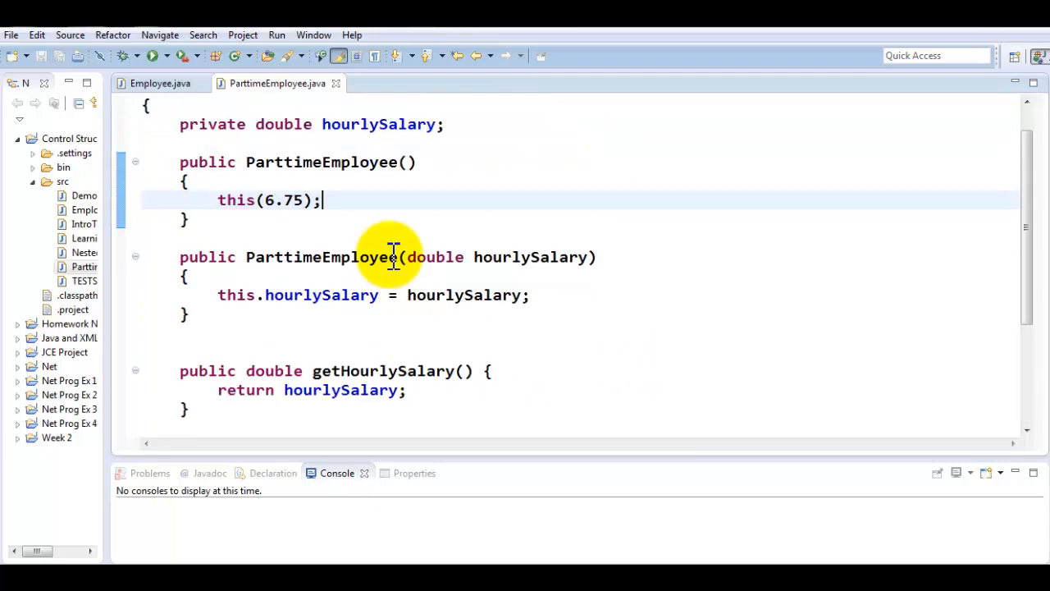
scroll(down, 3)
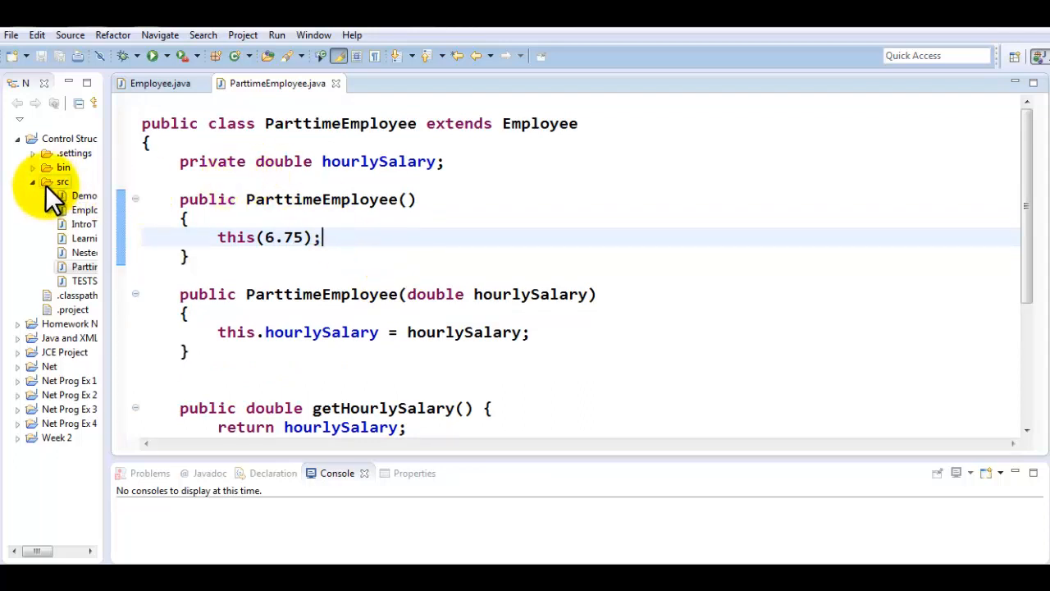
Create class DemoPTEmp in src with a public static void main stub
right_click(62, 181)
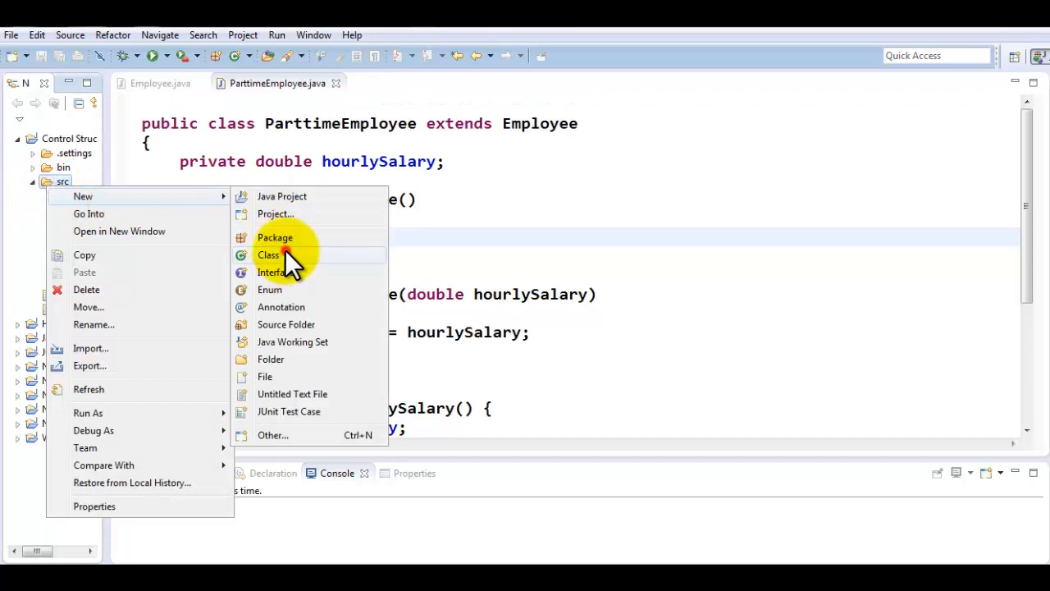
click(268, 255)
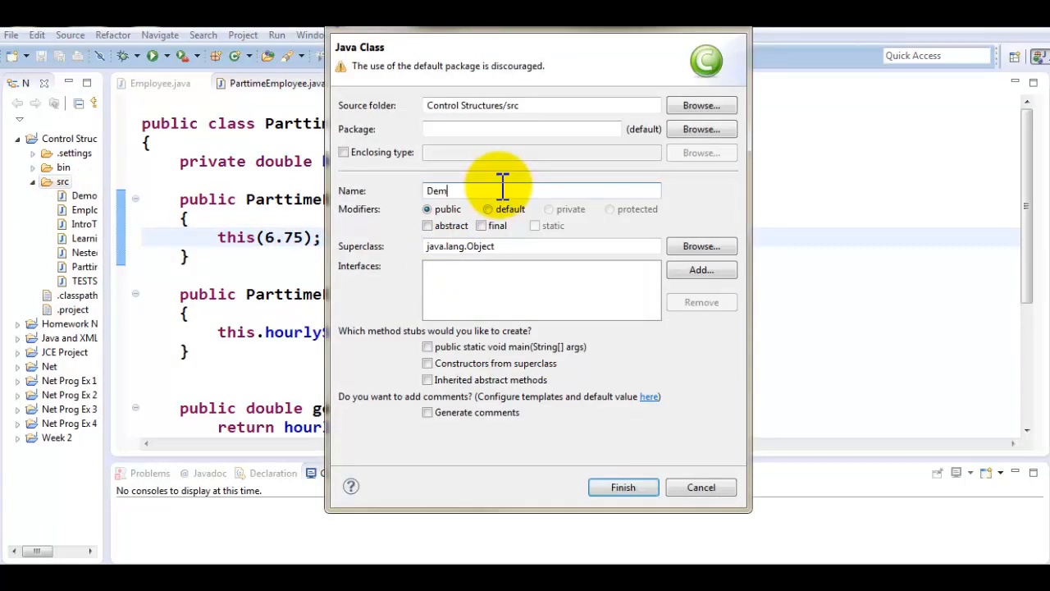
text(oPTEmp)
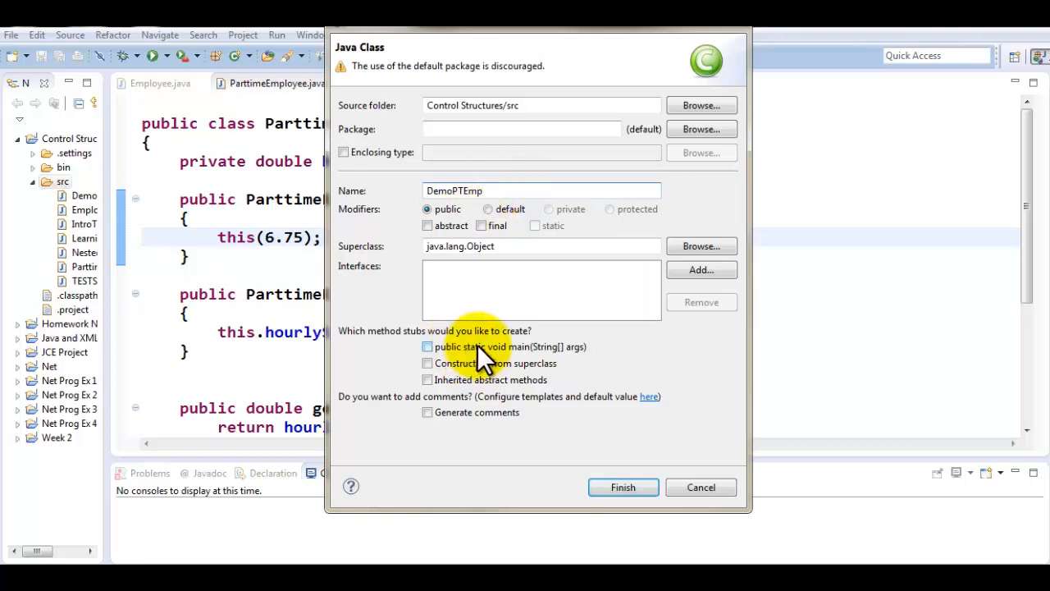
click(427, 346)
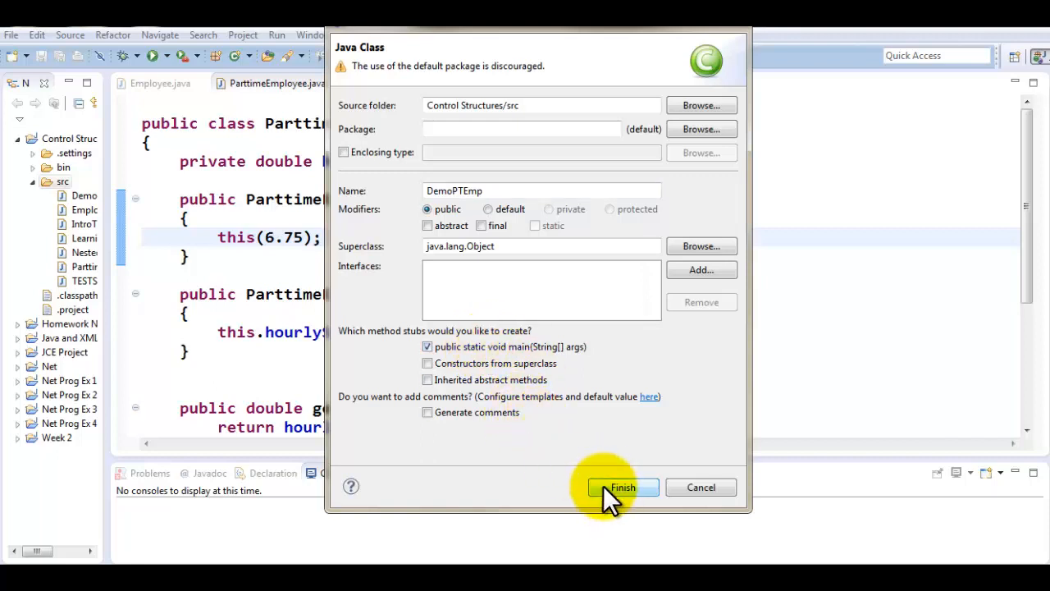
click(622, 487)
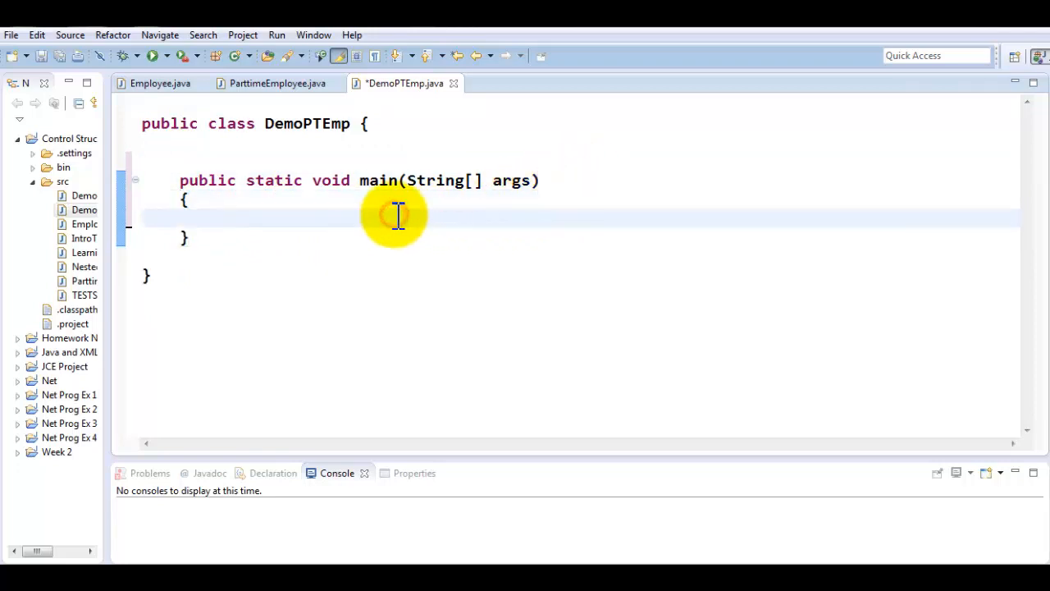
In main, write 'Employee empObj = new Employee();'
text(Employee em)
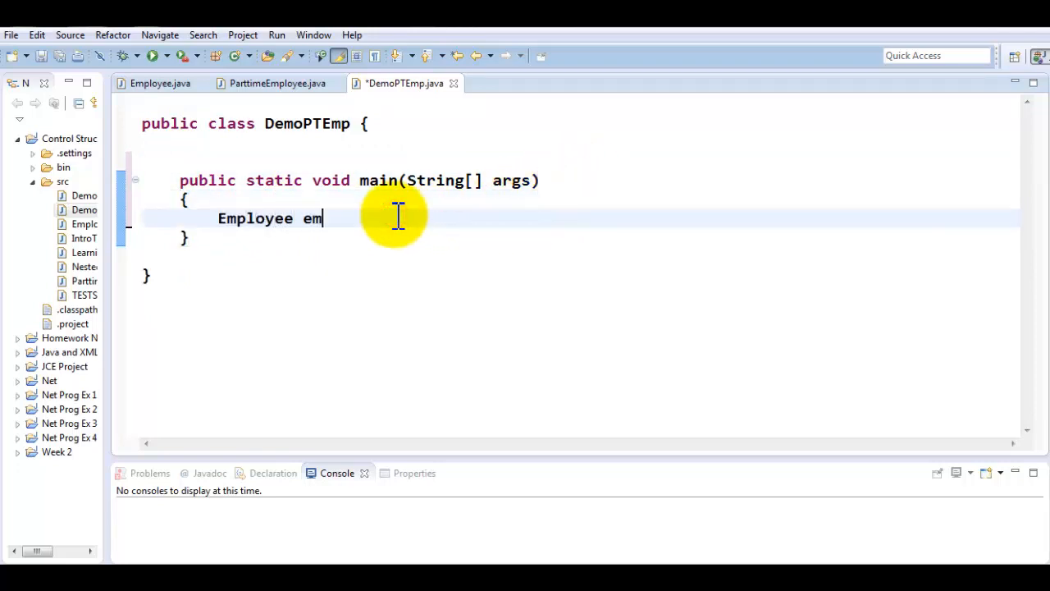
text(pObj = new)
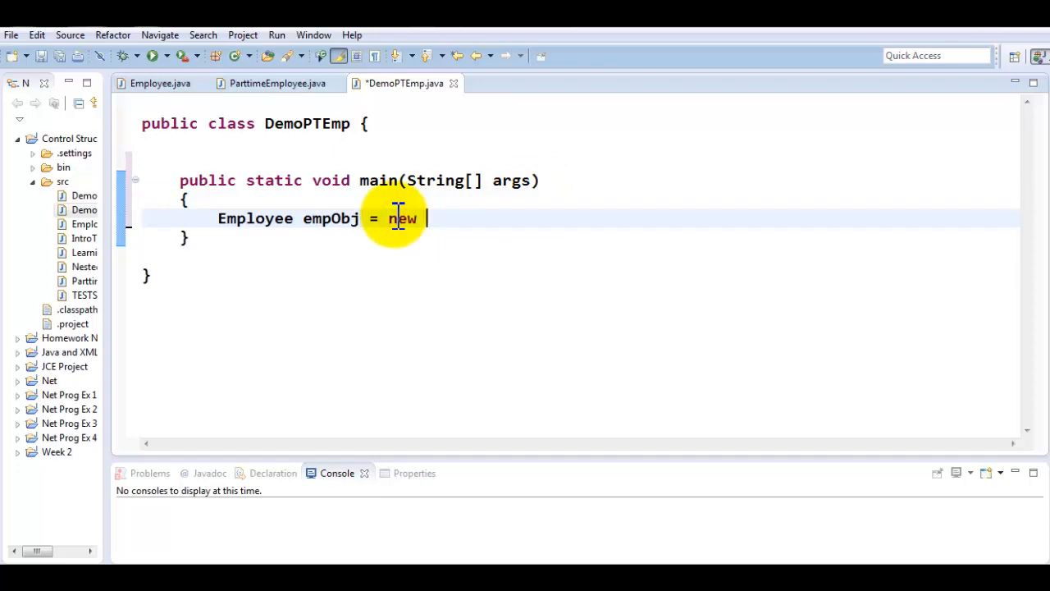
text(Employee())
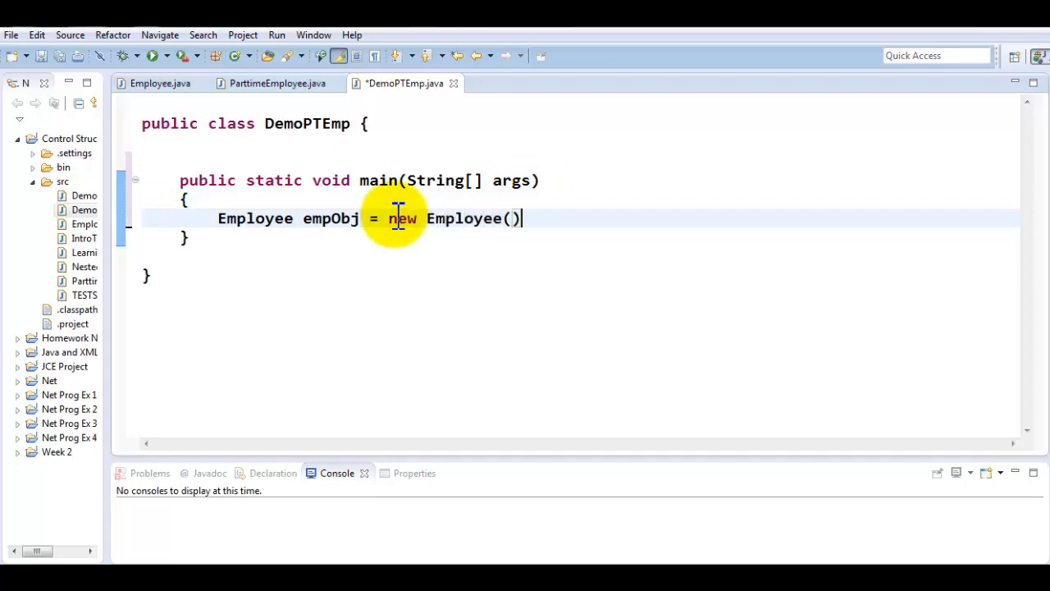
text(;)
text(empObj.)
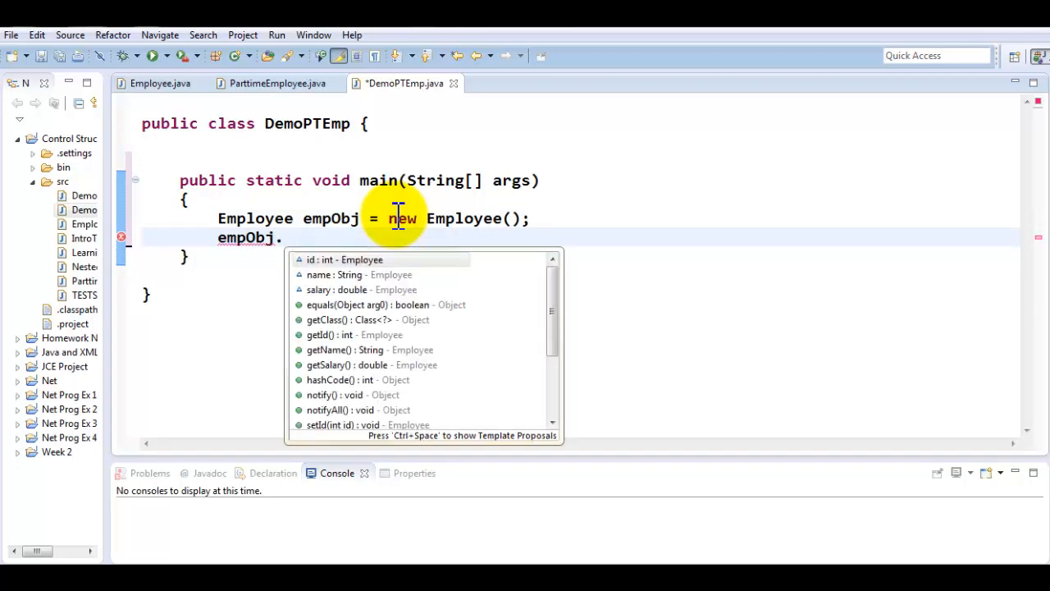
Browse empObj's getter and setter proposals in content assist, then discard the call
text(ge)
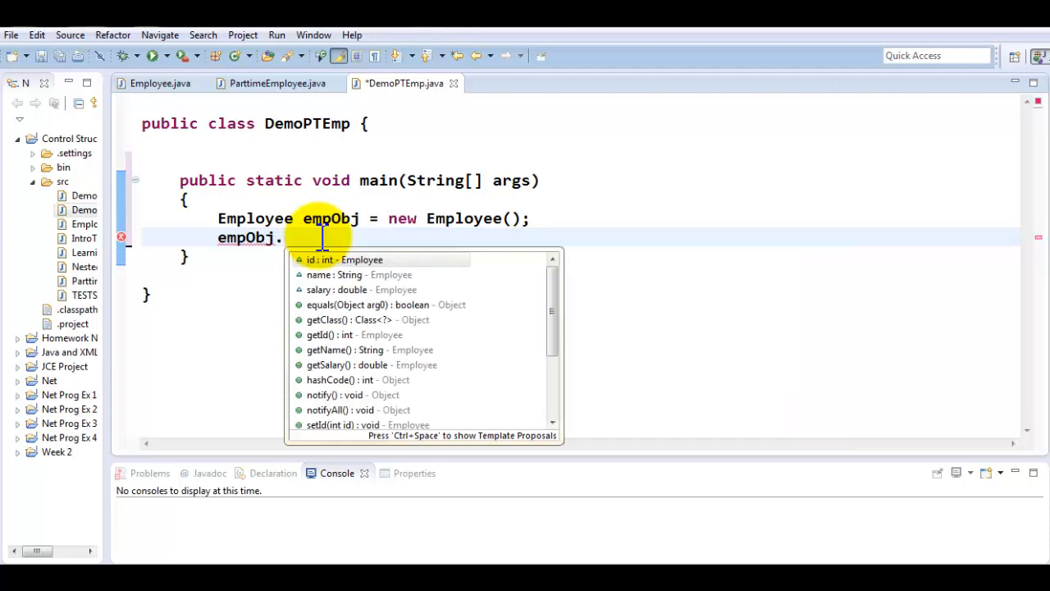
text(set)
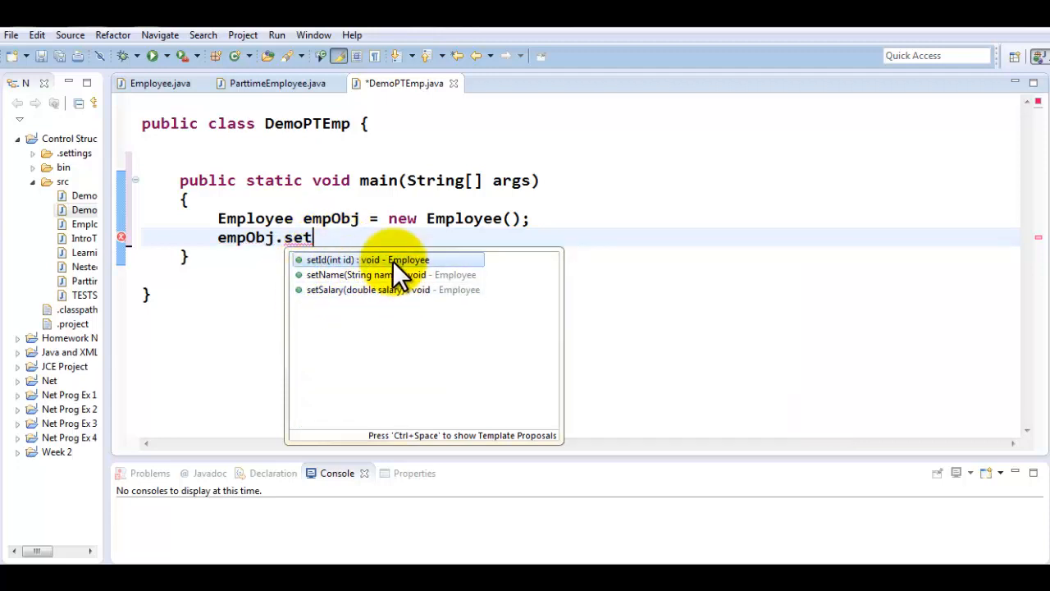
mouse_move(468, 290)
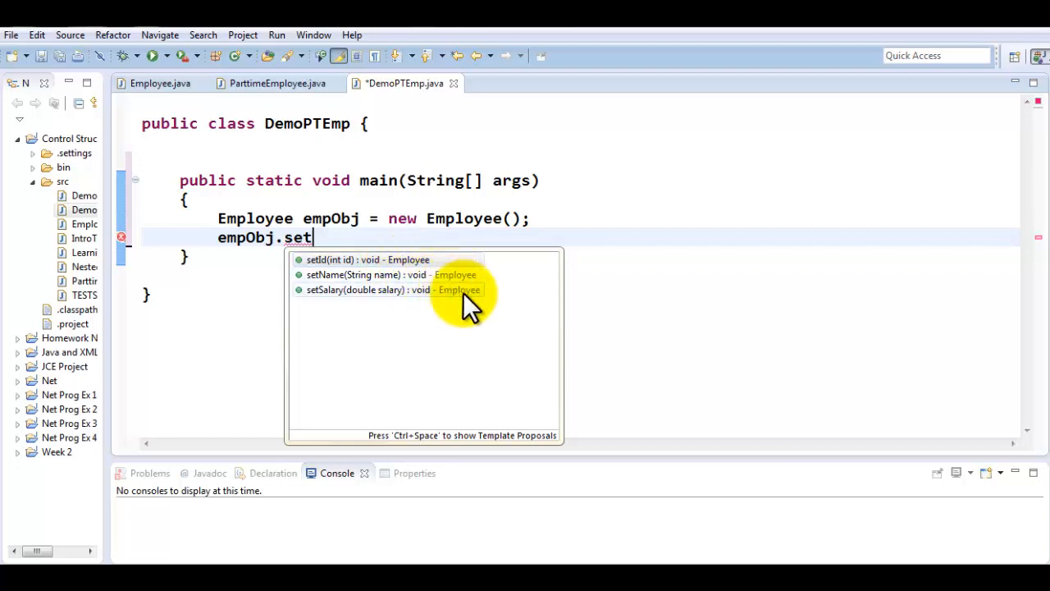
key(Escape)
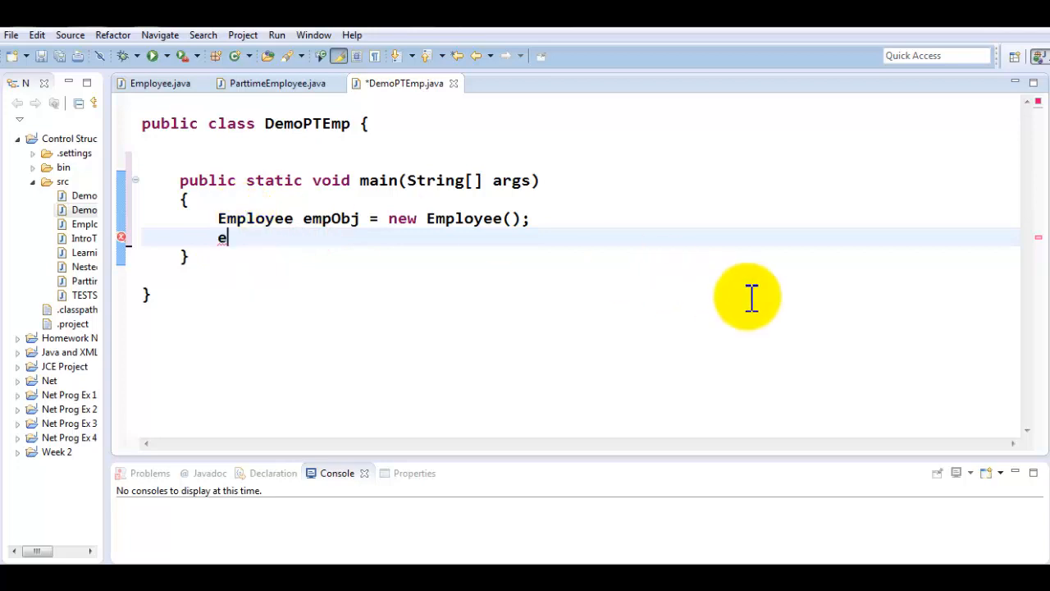
Write 'ParttimeEmployee ptObj = new ParttimeEmployee();' in main
text(Parttime)
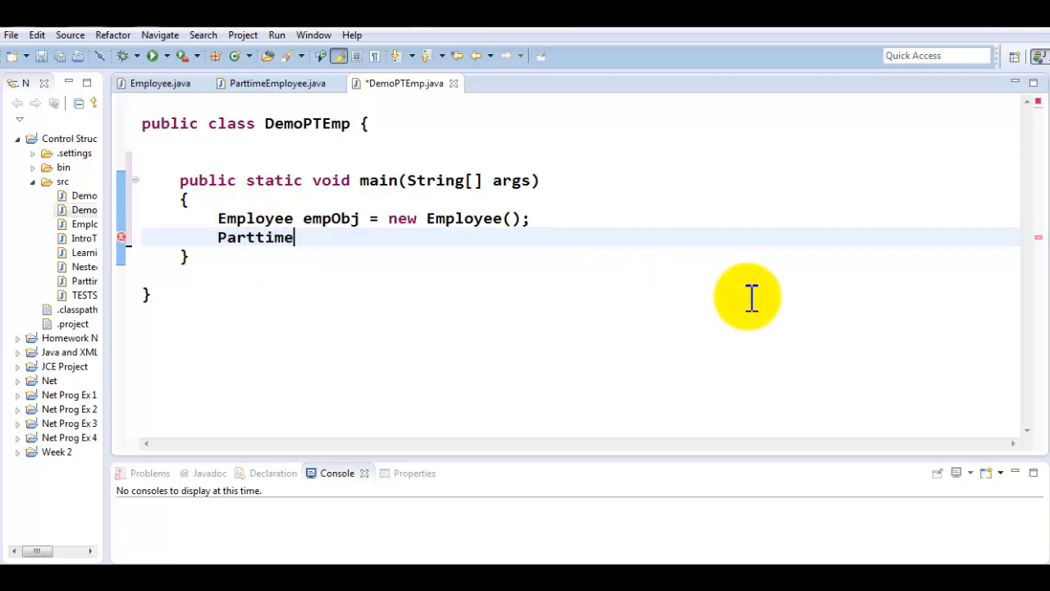
text(Employee)
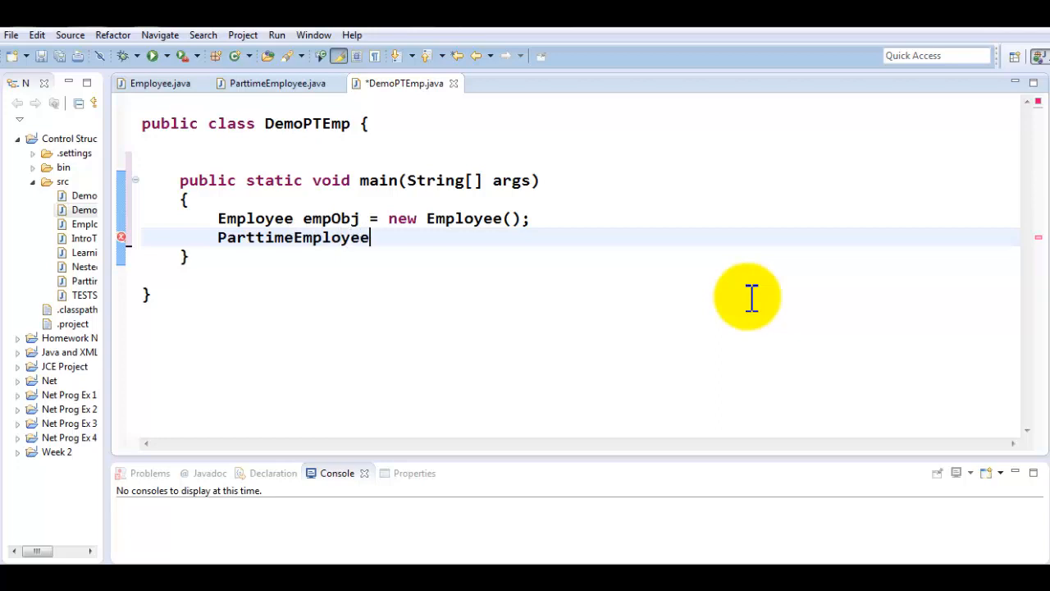
text(ptObj = ne)
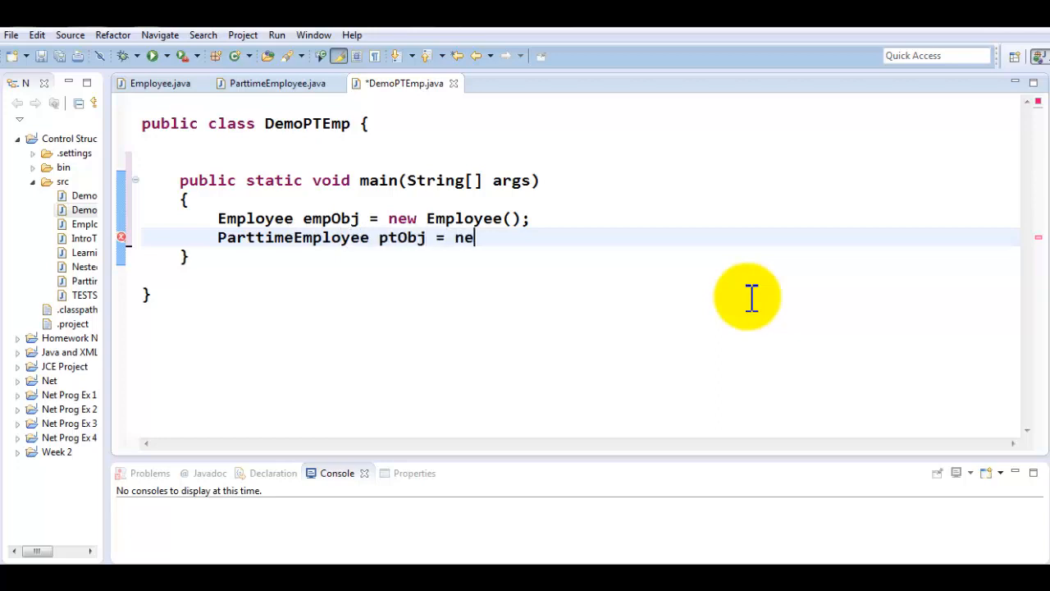
text(w Parttime)
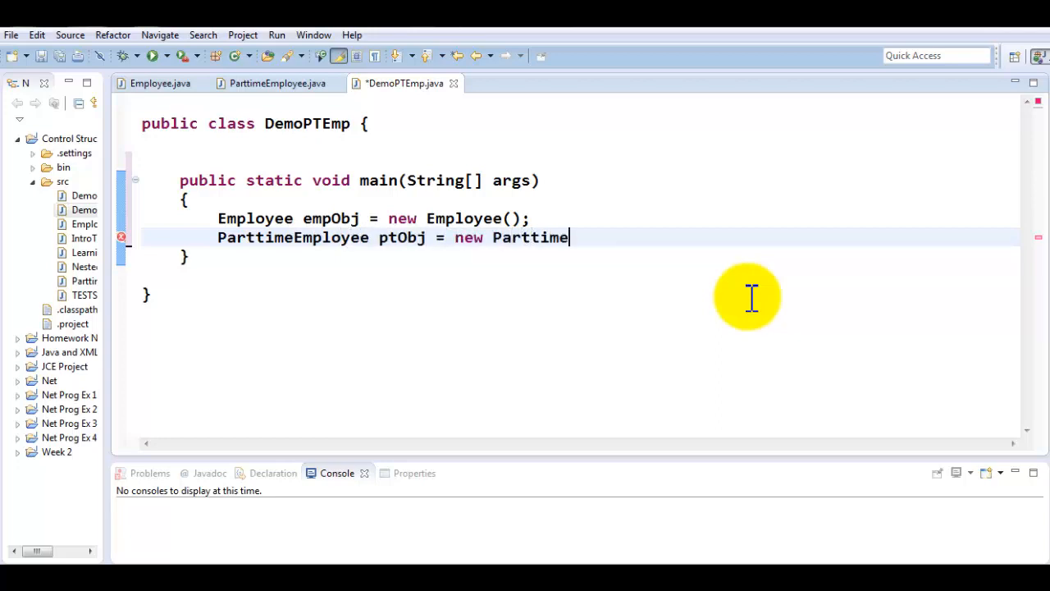
text(Employee();)
text(pt)
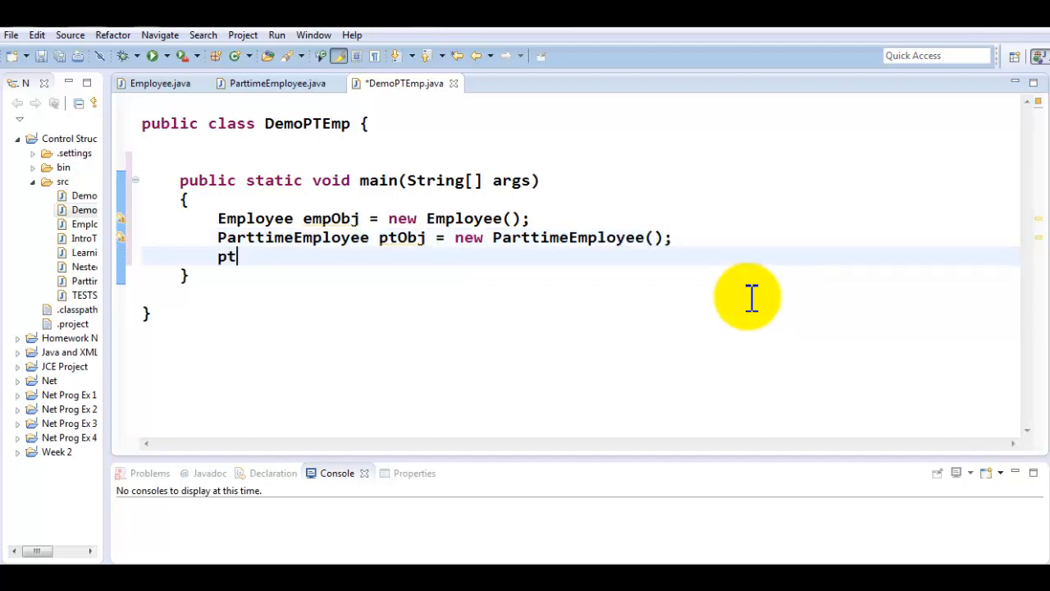
Browse ptObj's getter and setter proposals, including setHourlySalary
text(.Obj)
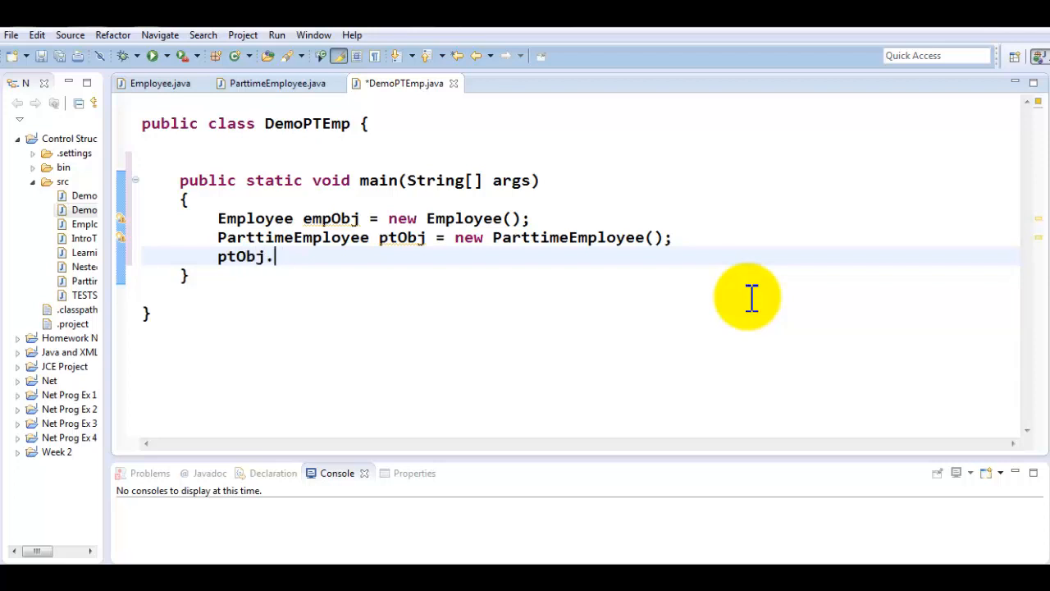
text(ge)
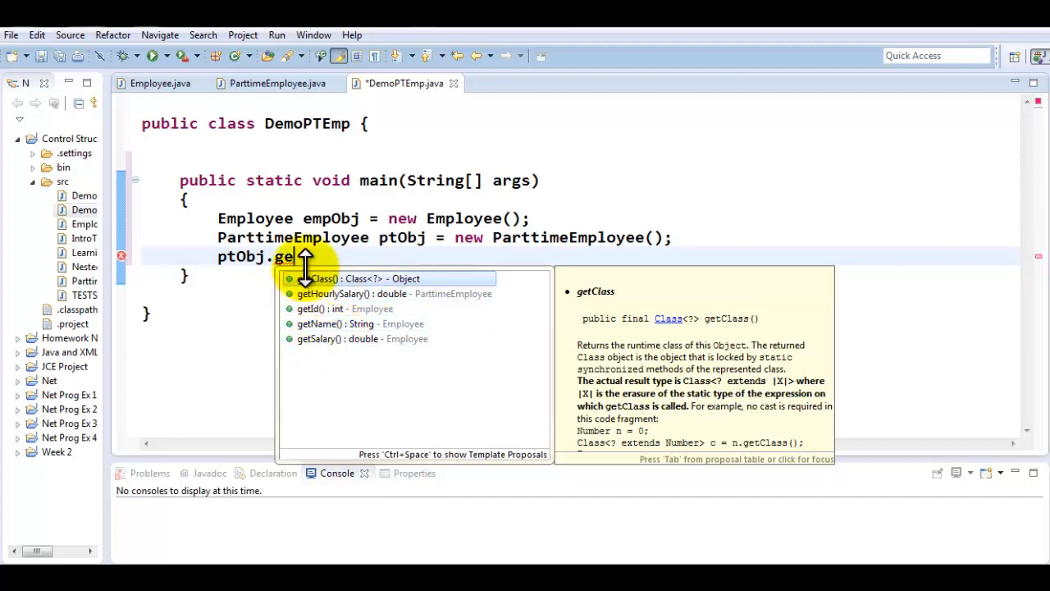
text(set)
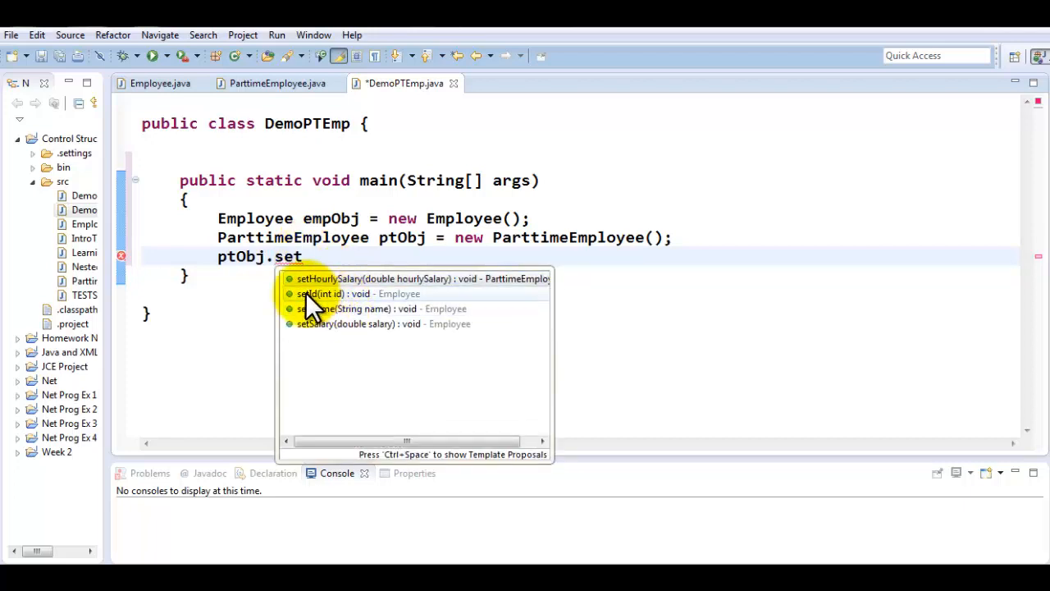
mouse_move(320, 294)
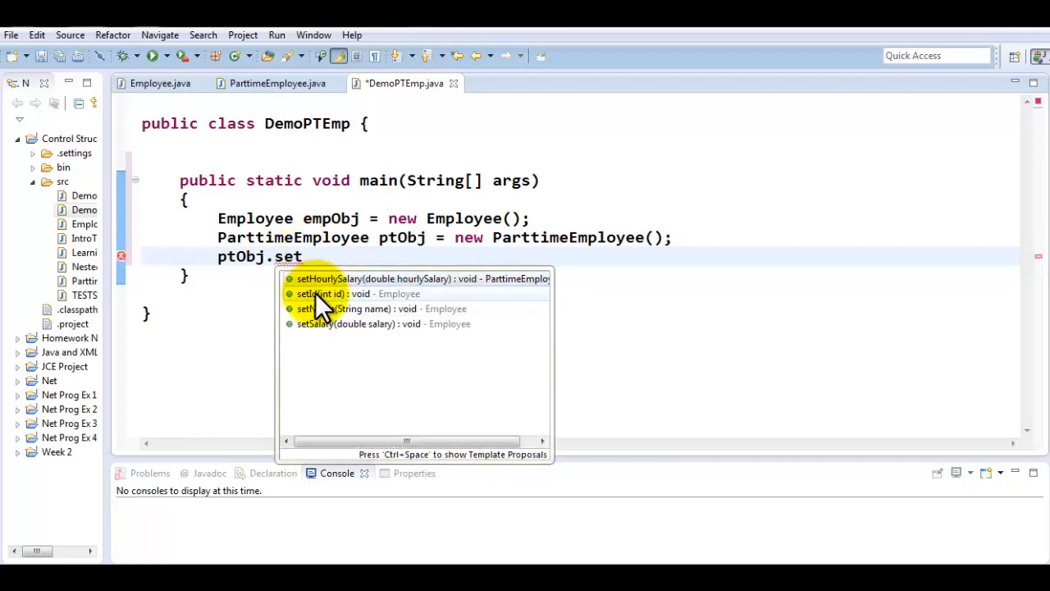
mouse_move(501, 320)
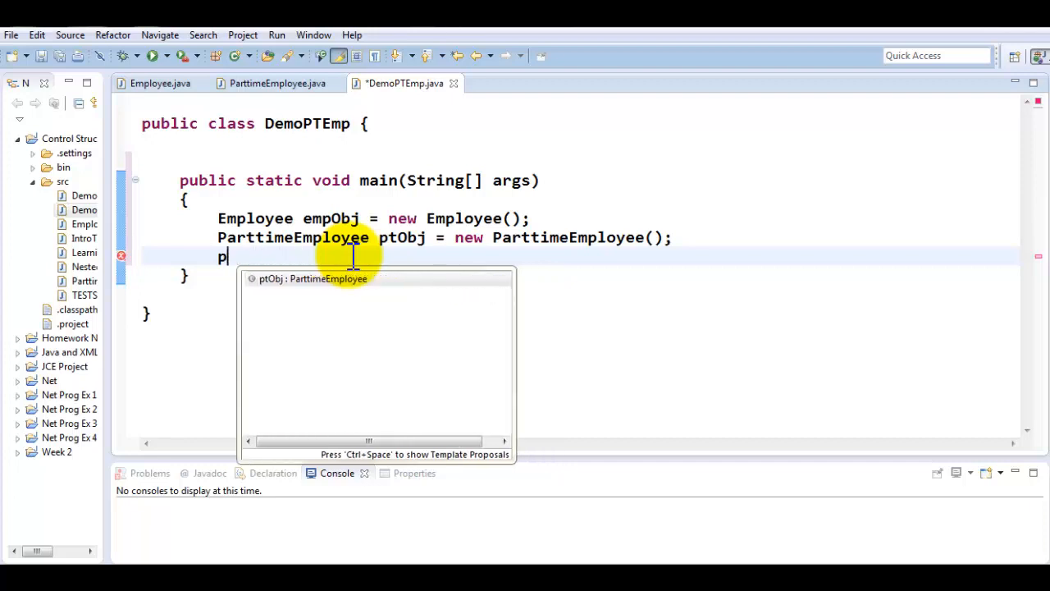
Clean up the stray text and set ptObj's id to 7474
key(Backspace)
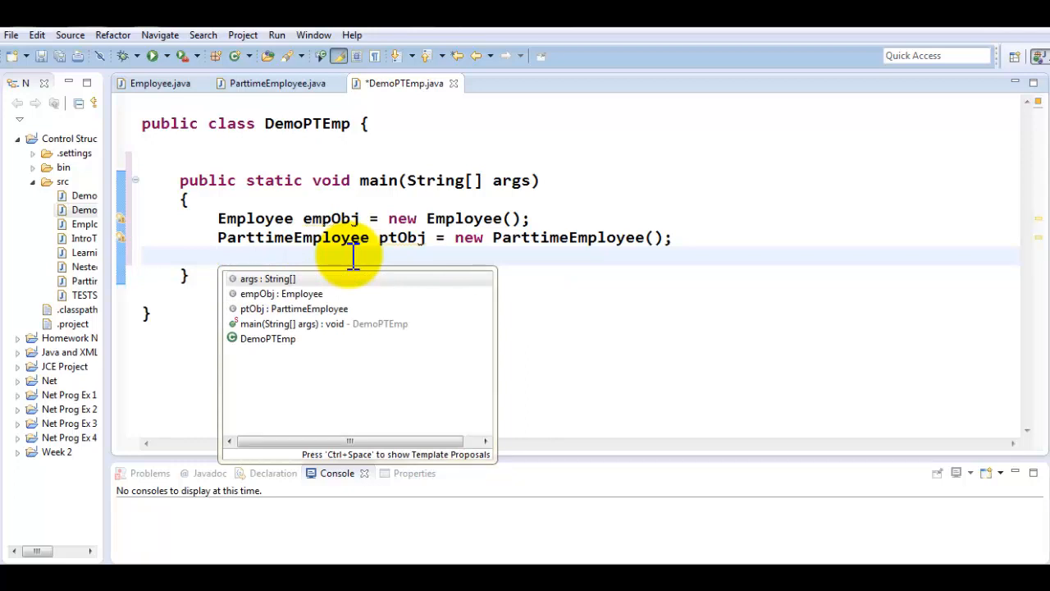
key(Escape)
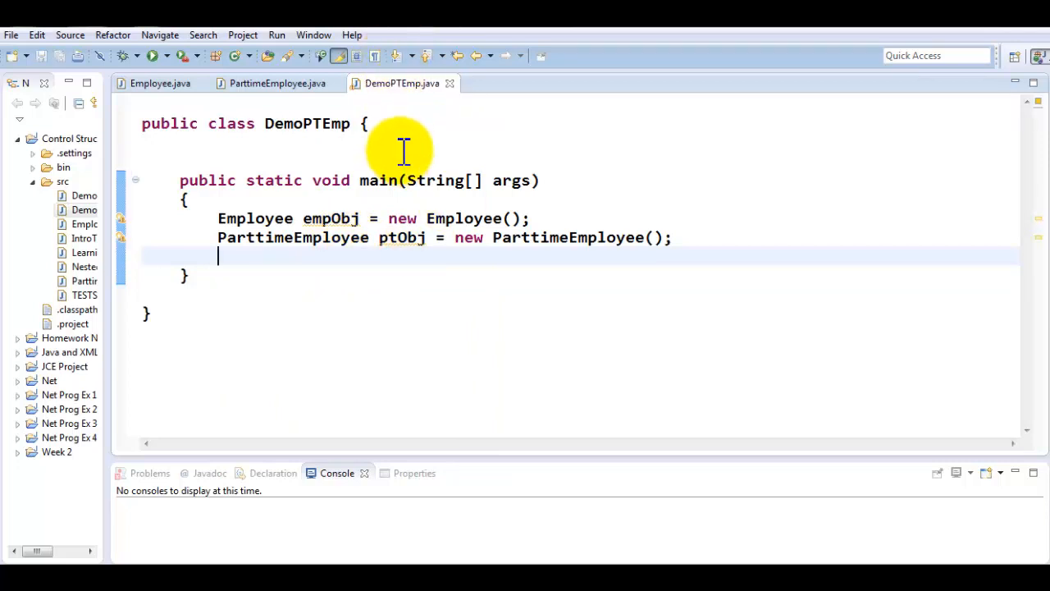
text(pt.)
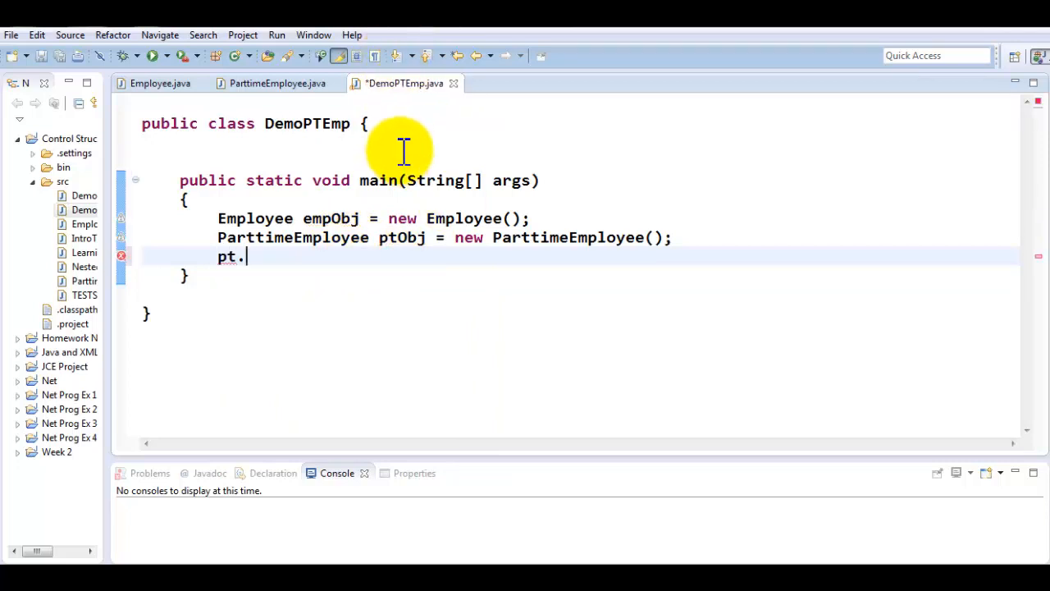
key(Backspace)
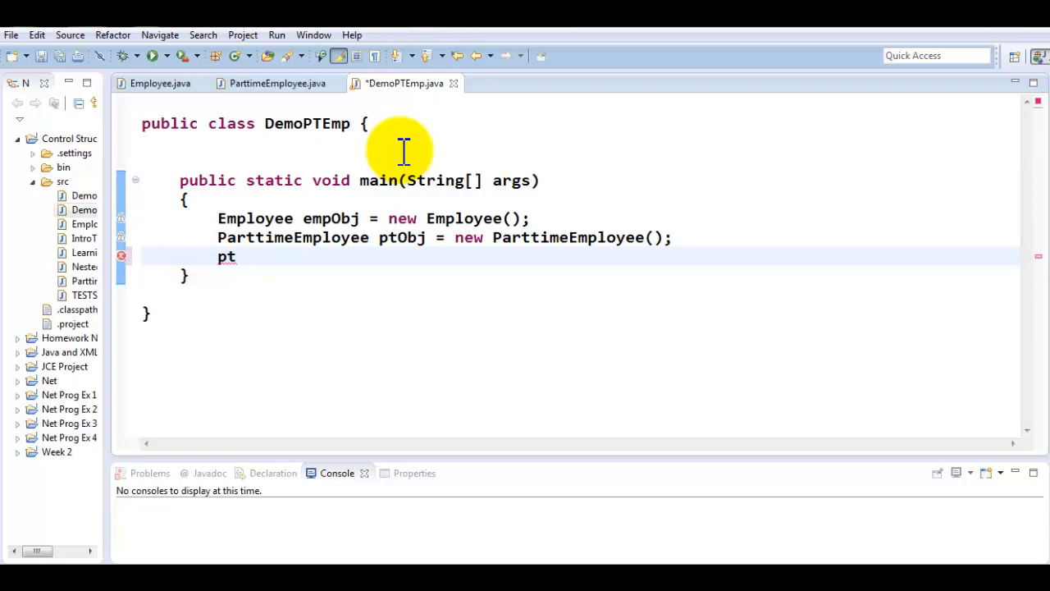
text(Obj.)
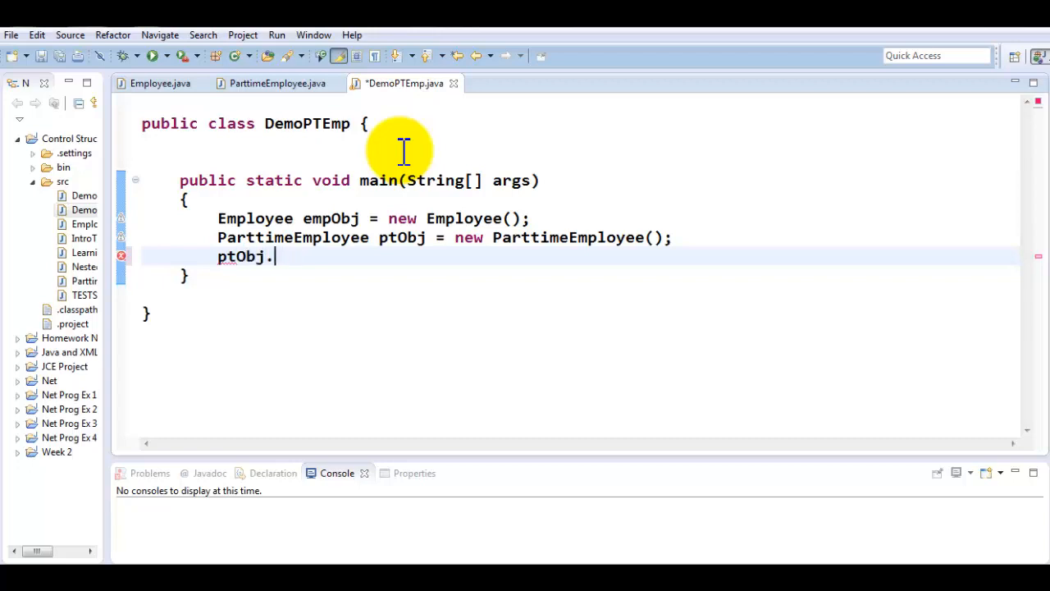
text(setId(id)
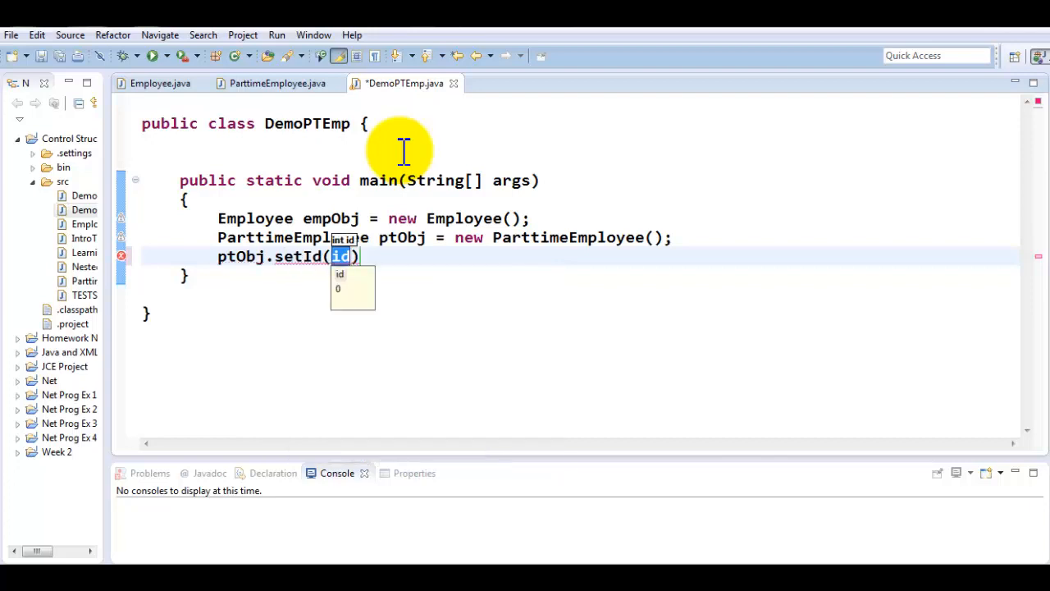
text(7474)
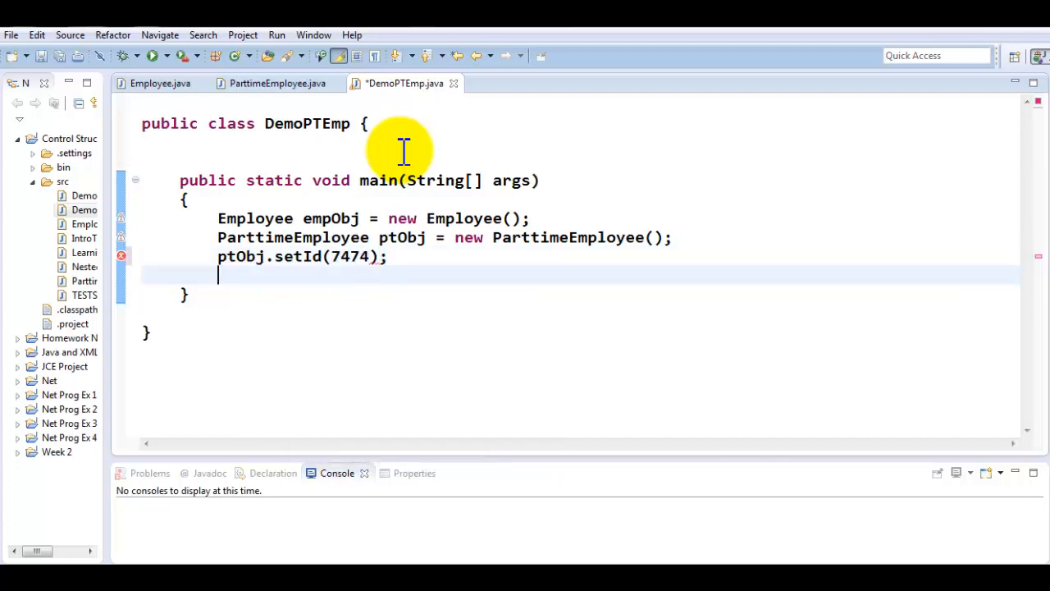
Set ptObj's name to "Jim" via setName from content assist
text(ptObk)
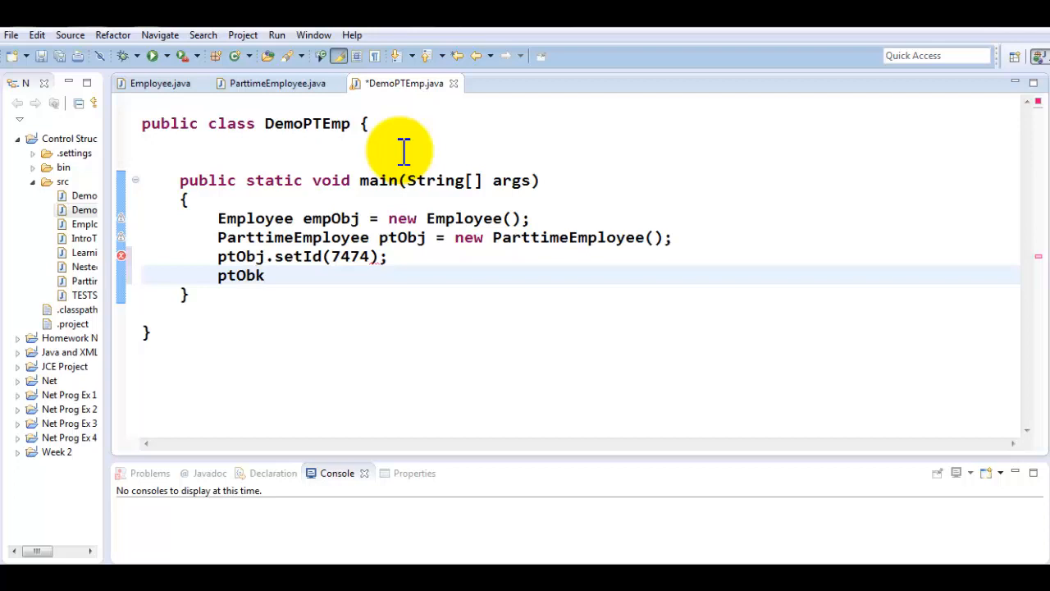
text(.se)
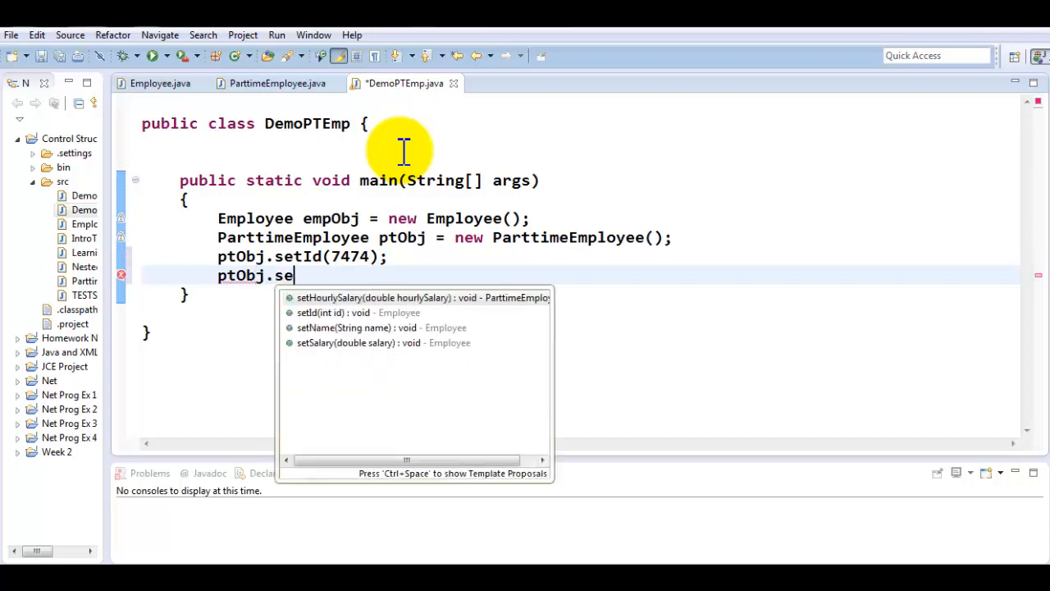
click(344, 327)
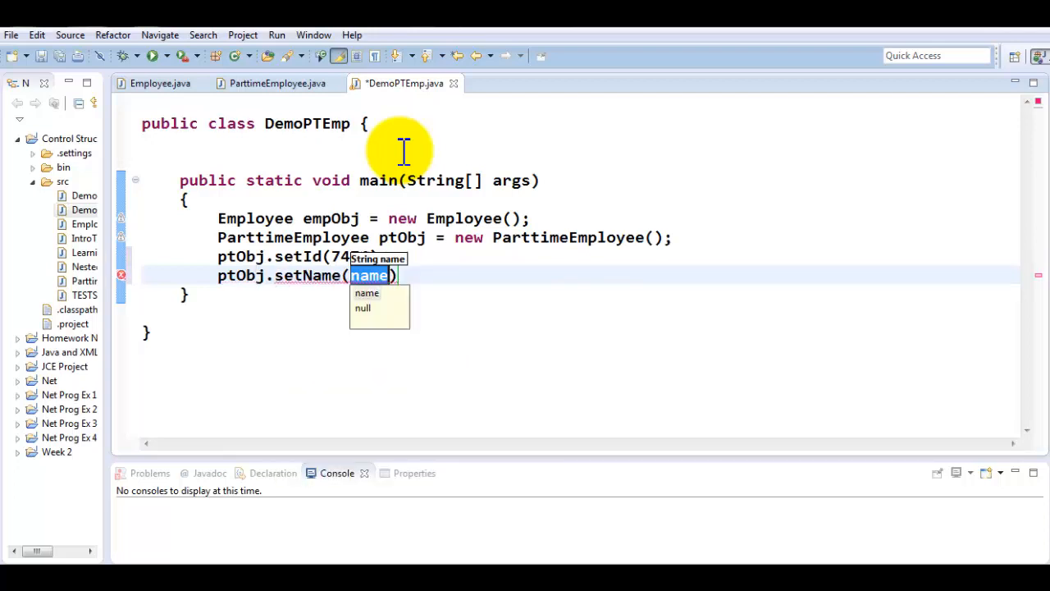
text("Jim")
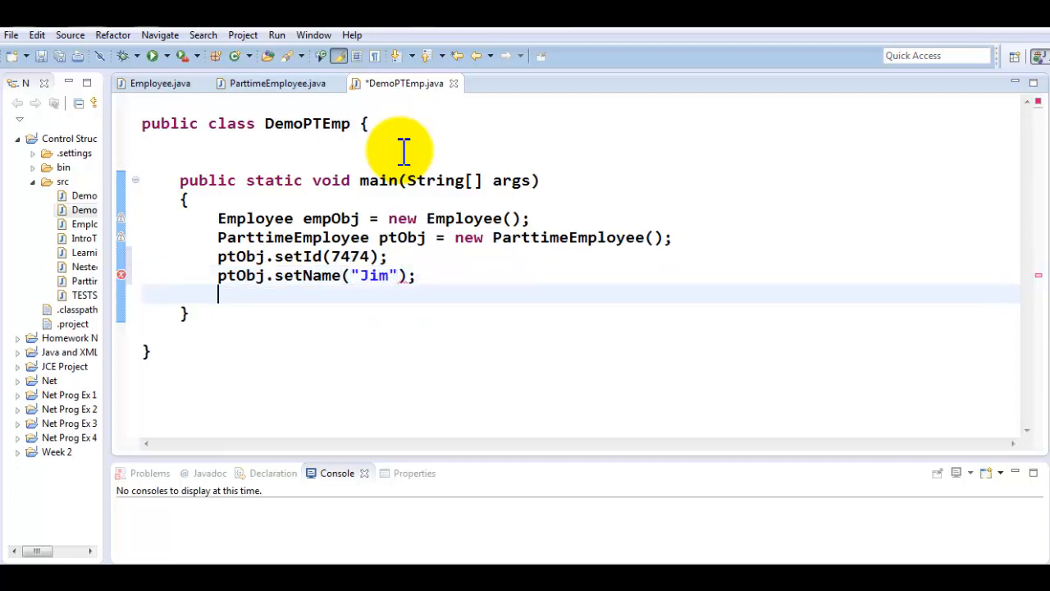
Set ptObj's salary to 45222.23
text(ptObj.setSalary(salary)
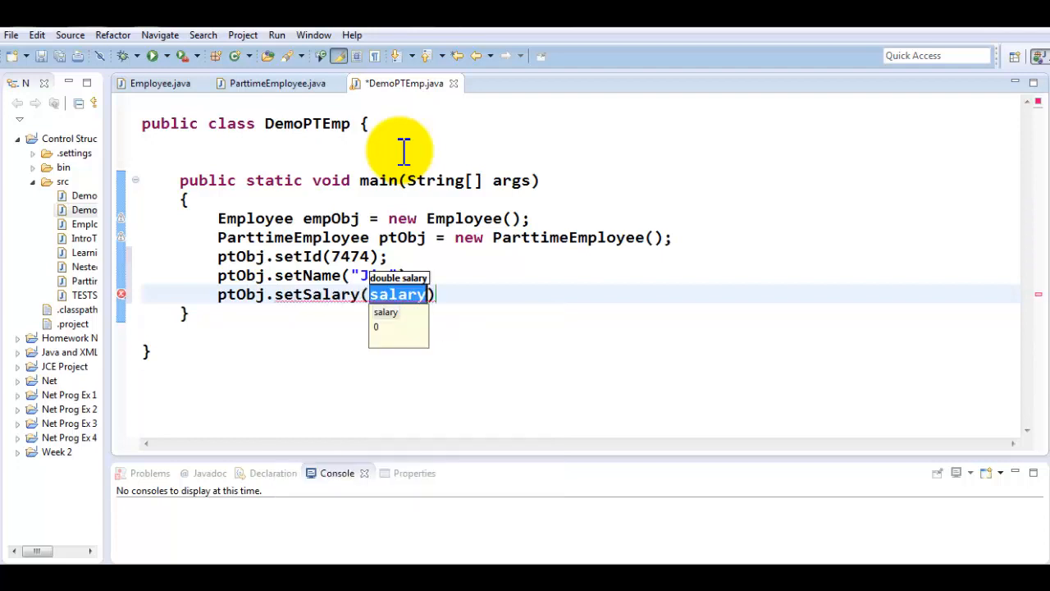
text(45222)
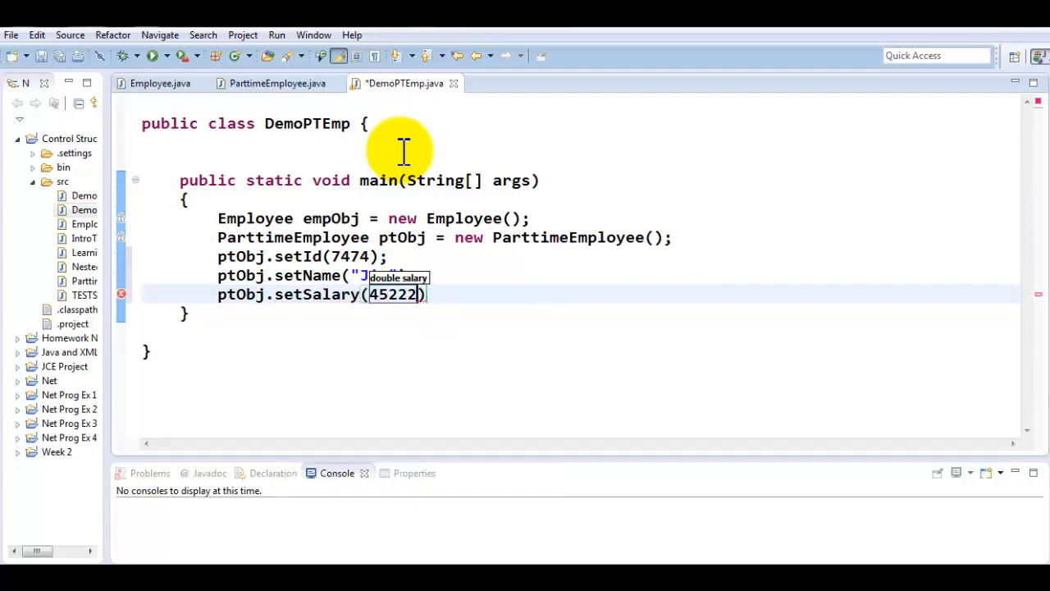
text(.23)
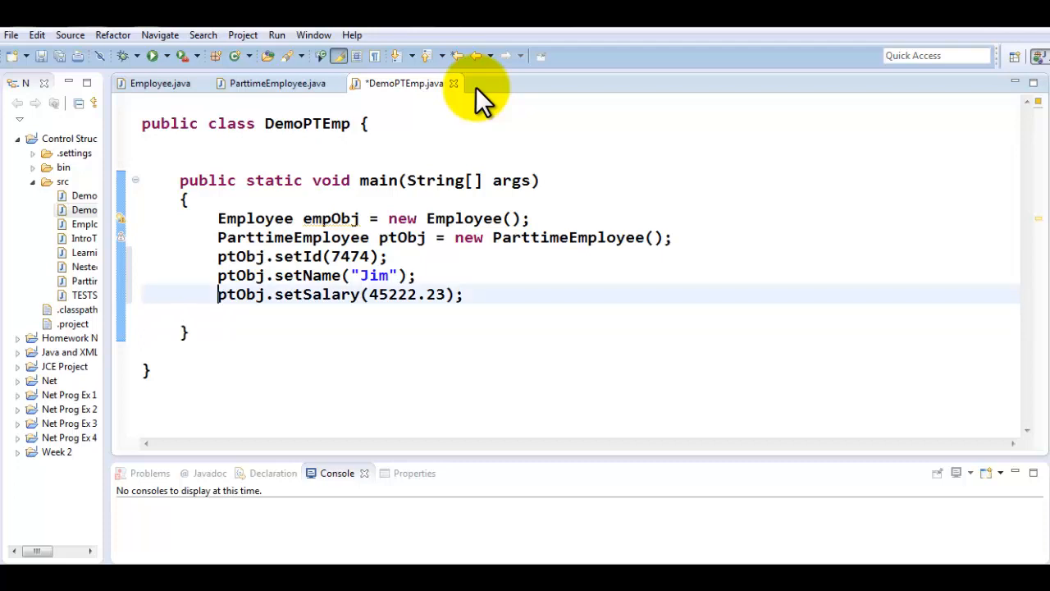
Replace the setSalary line with ptObj.setHourlySalary(9.80);
double_click(402, 237)
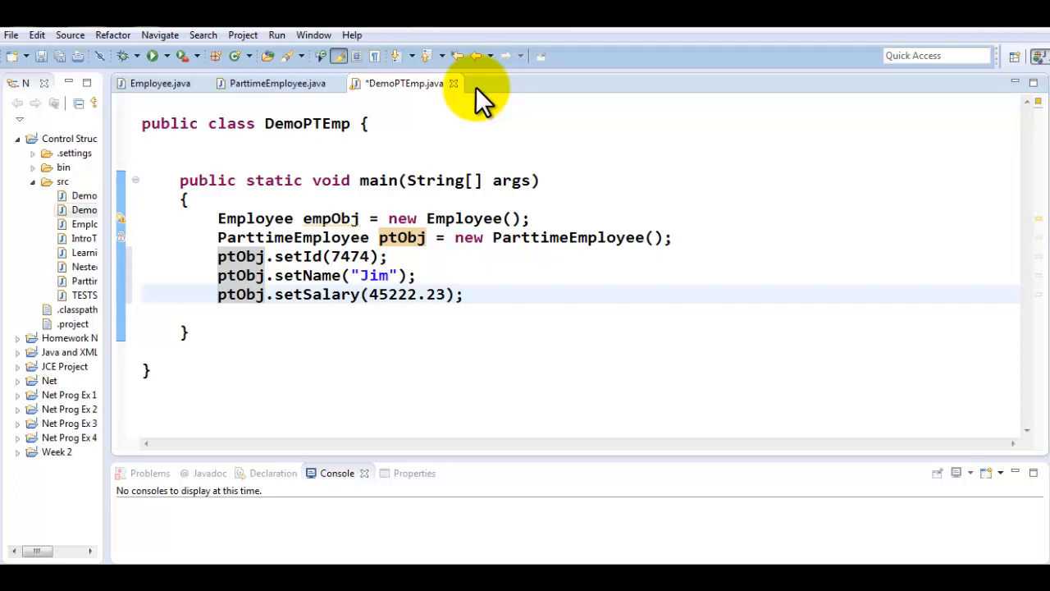
triple_click(339, 294)
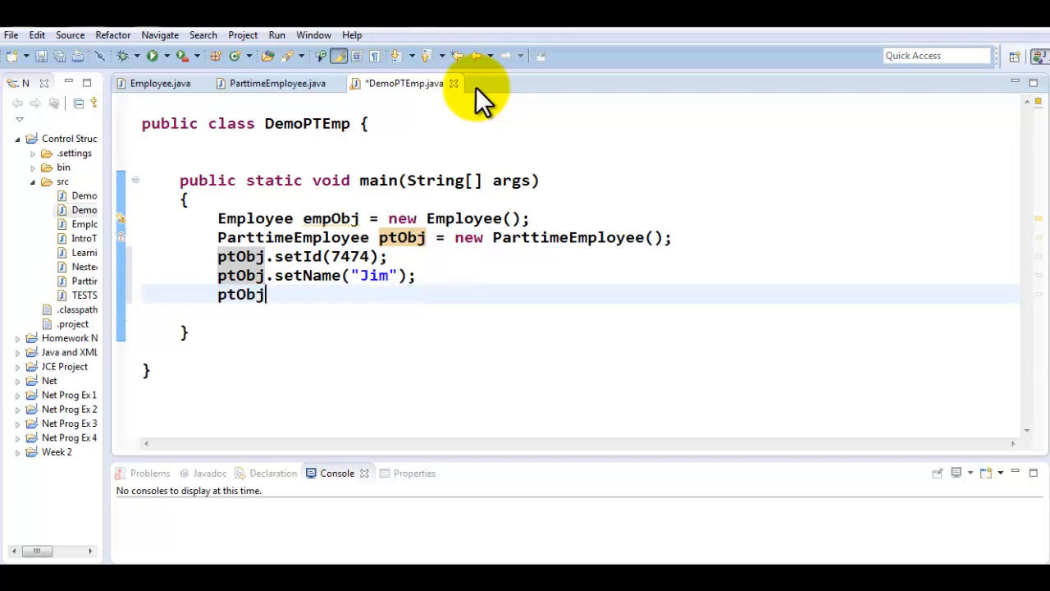
text(.setHourlySalary(hourlySalary)
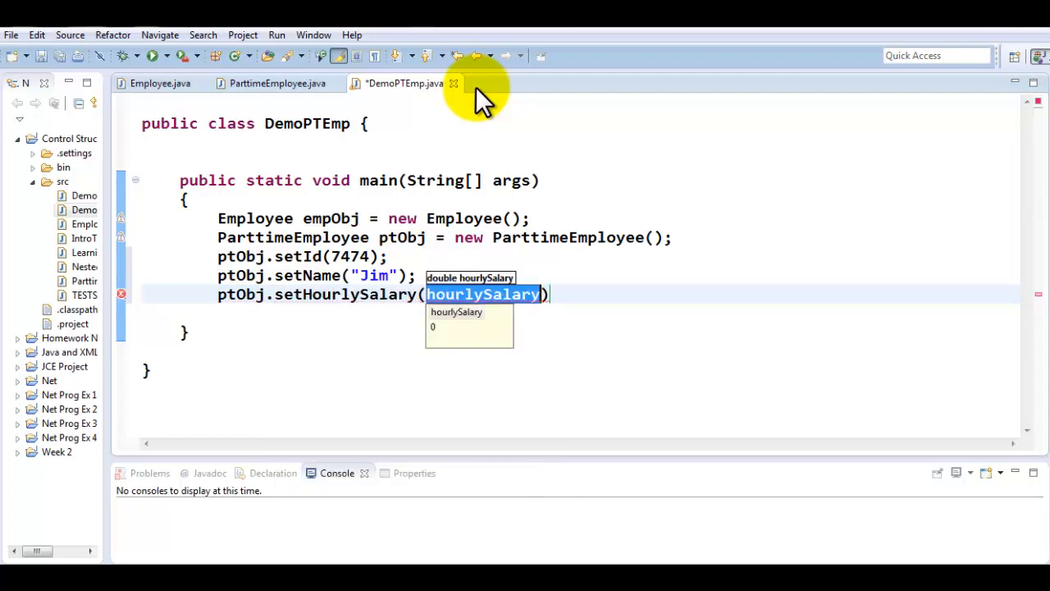
text(9.80)
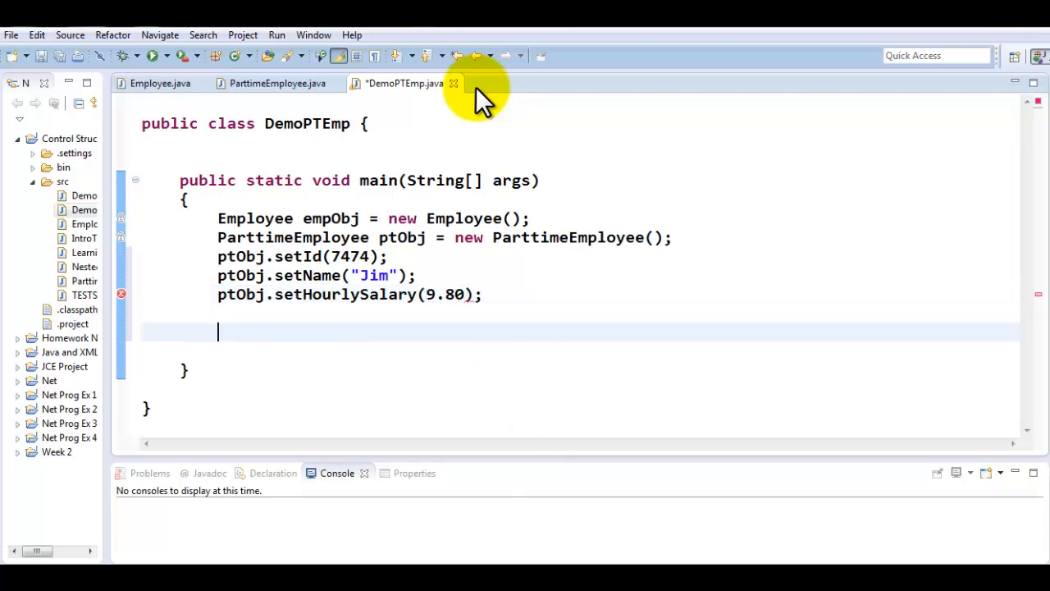
Write labelled println statements for ptObj's ID, Name and Hourly Pay
text(s)
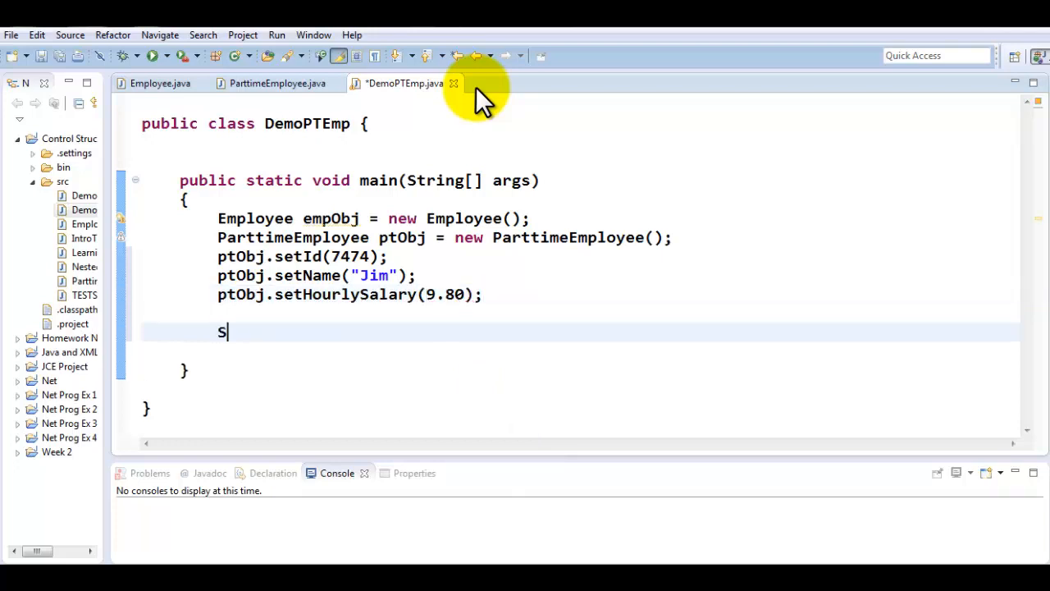
text(ystem.out.println("ID: ")
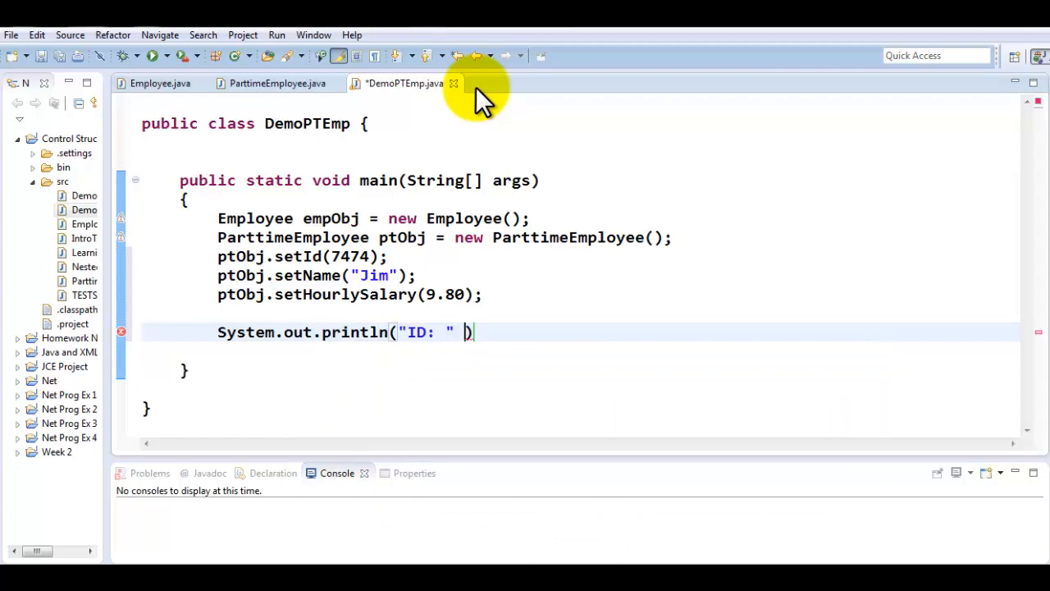
text(+ p)
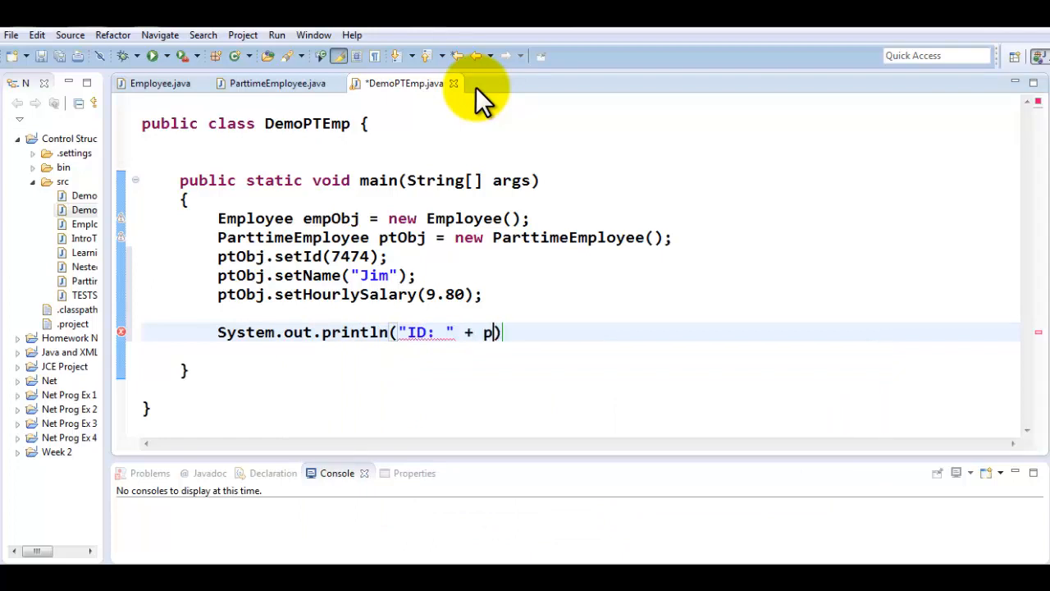
text(t)
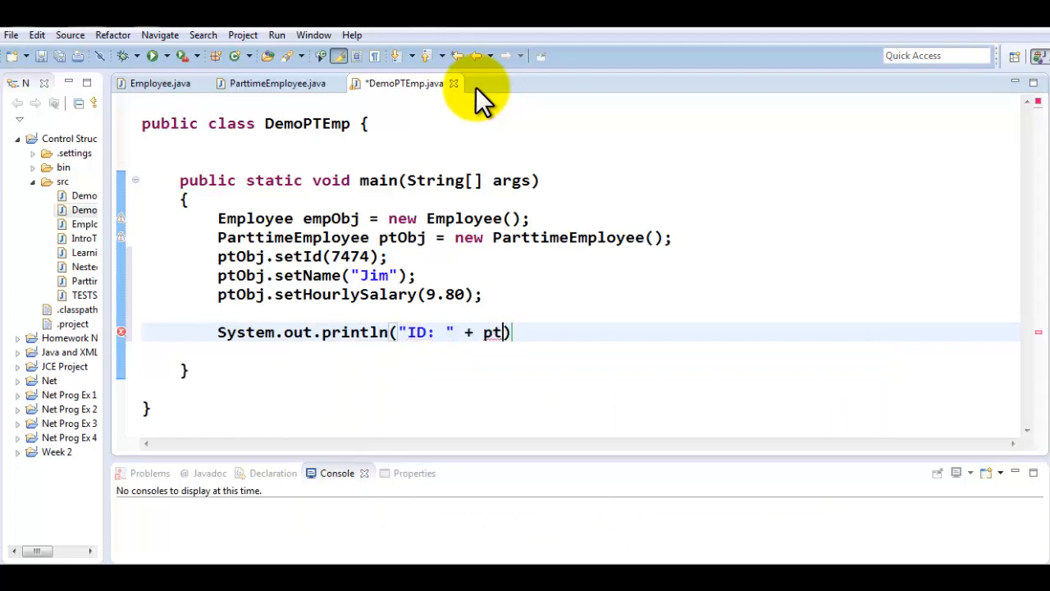
text(Obj.getId()
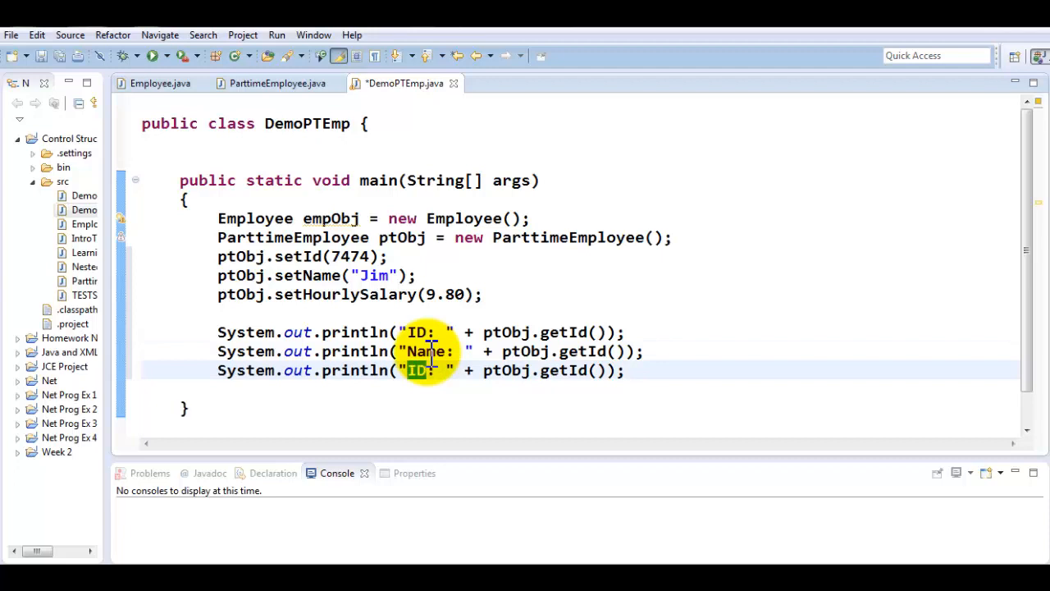
text(Hourly Pay)
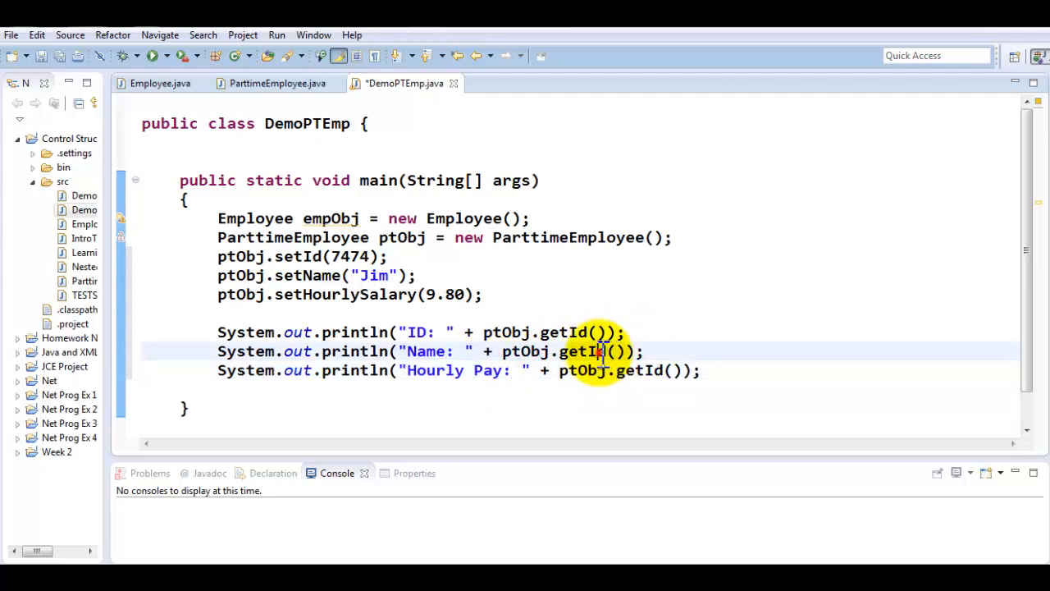
Swap getId() for getName() and getHourlySalary() on the Name and Hourly Pay lines, then save
double_click(579, 351)
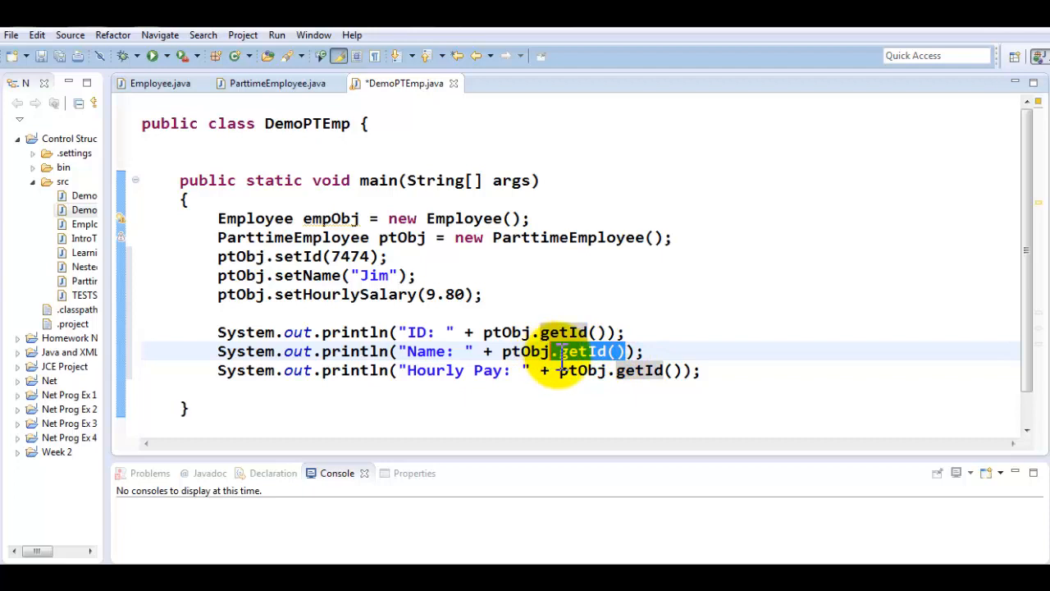
text(get)
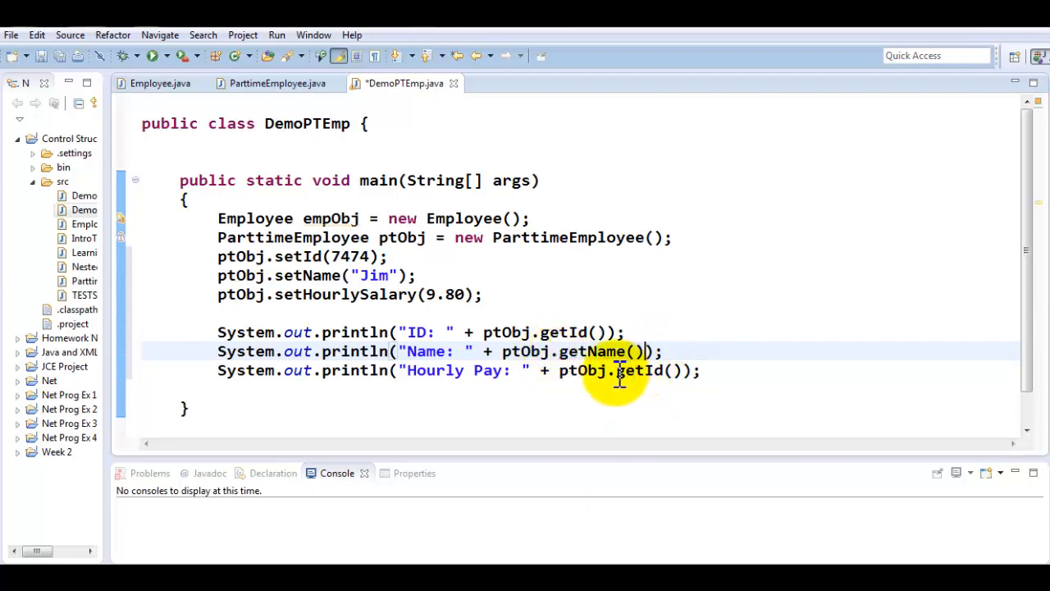
double_click(638, 370)
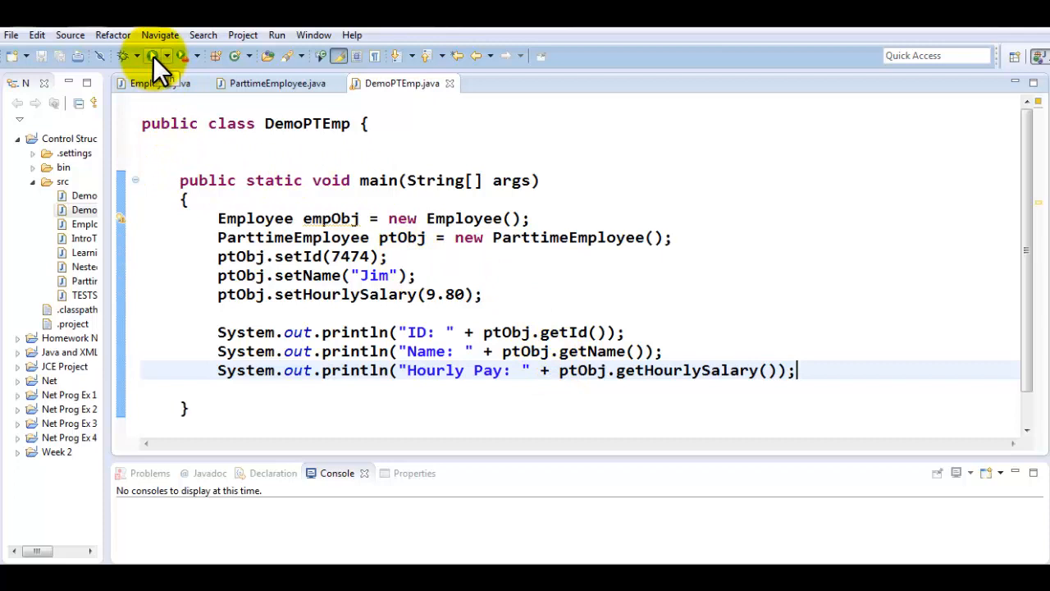
Run DemoPTEmp so the Console shows ID 7474, Name Jim and Hourly Pay 9.8
click(152, 55)
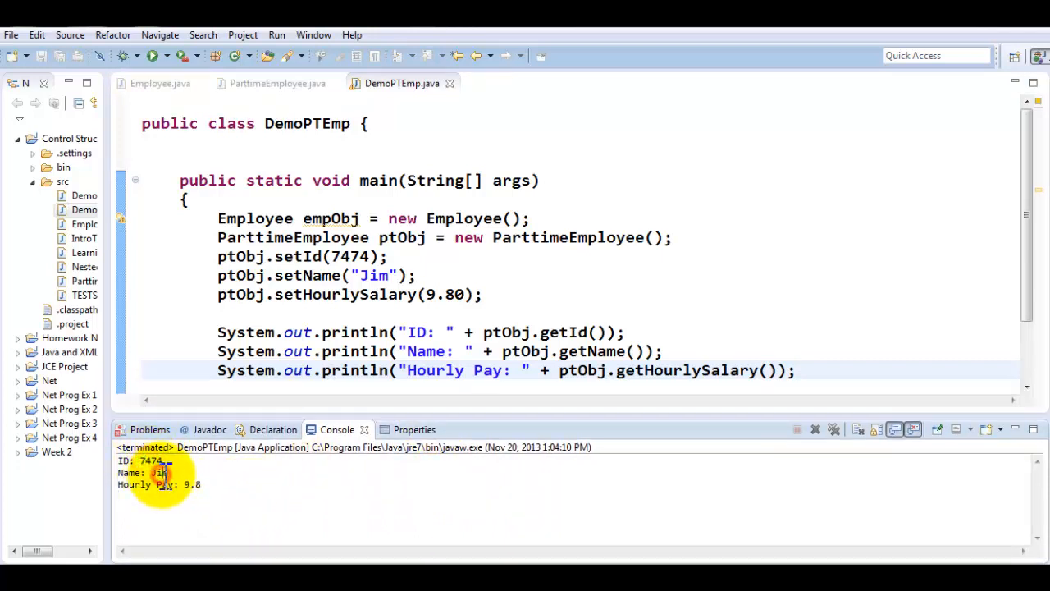
mouse_move(205, 484)
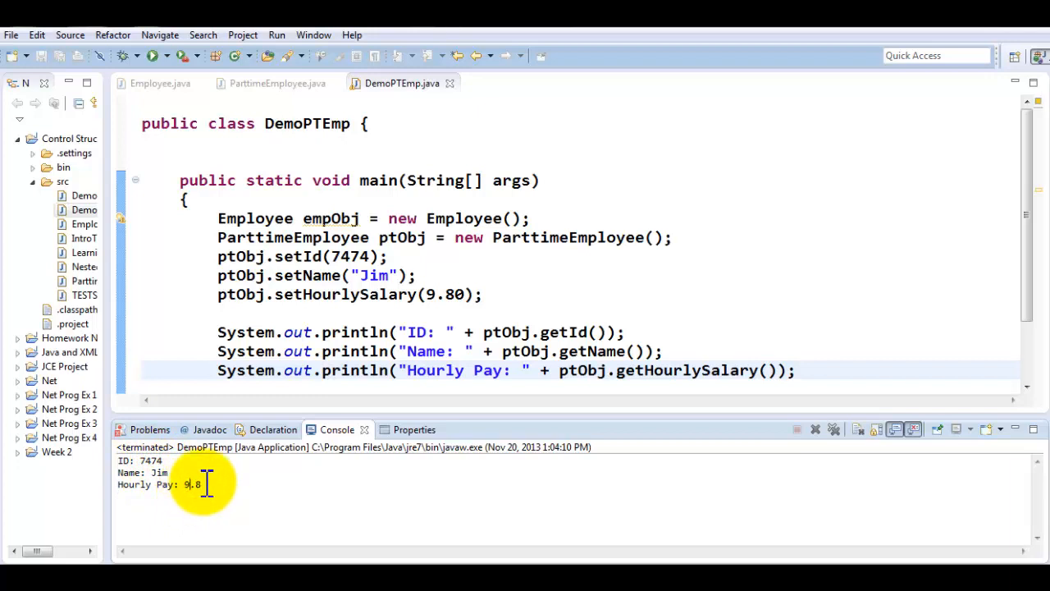
mouse_move(245, 370)
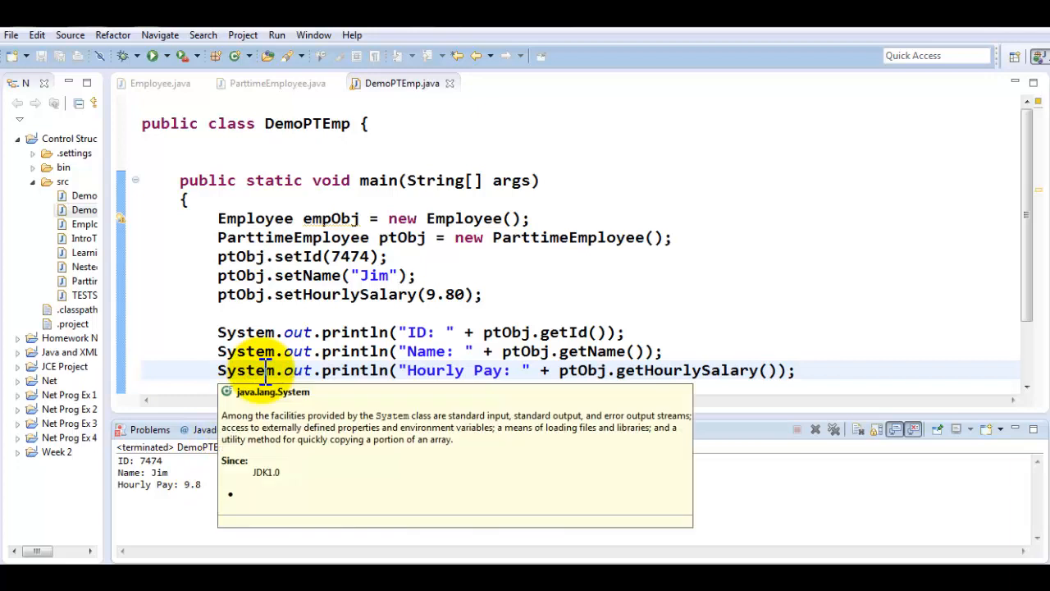